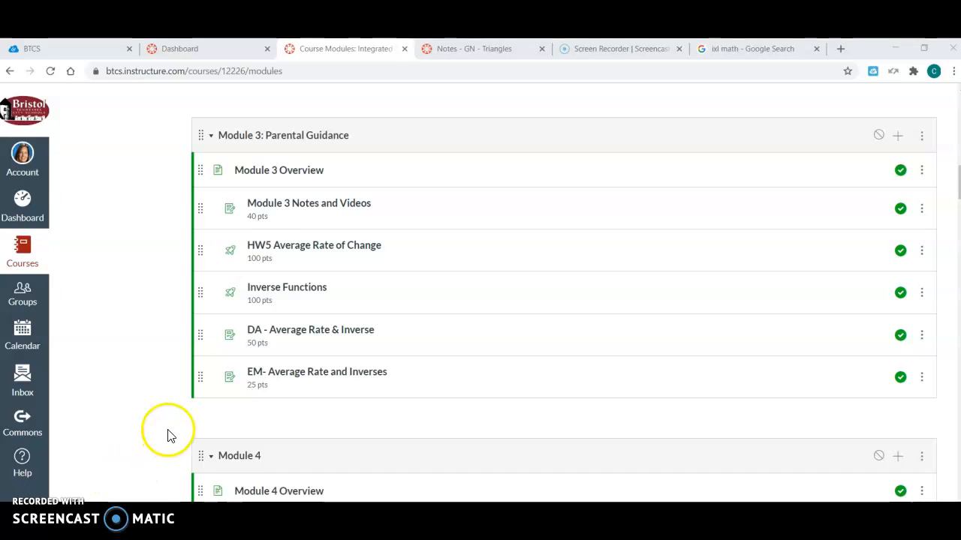
{"action": "mouse_move", "coordinate": [229, 436]}
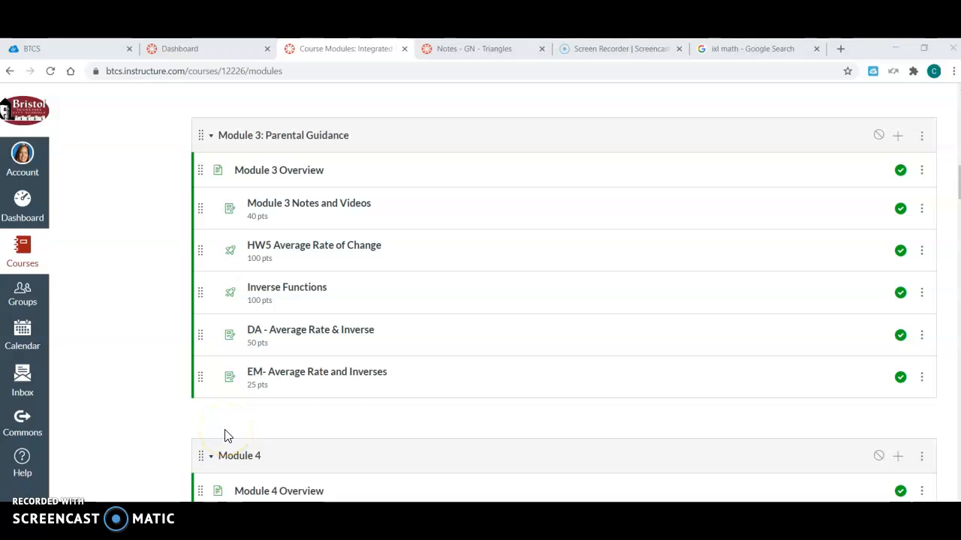
{"action": "mouse_move", "coordinate": [473, 150]}
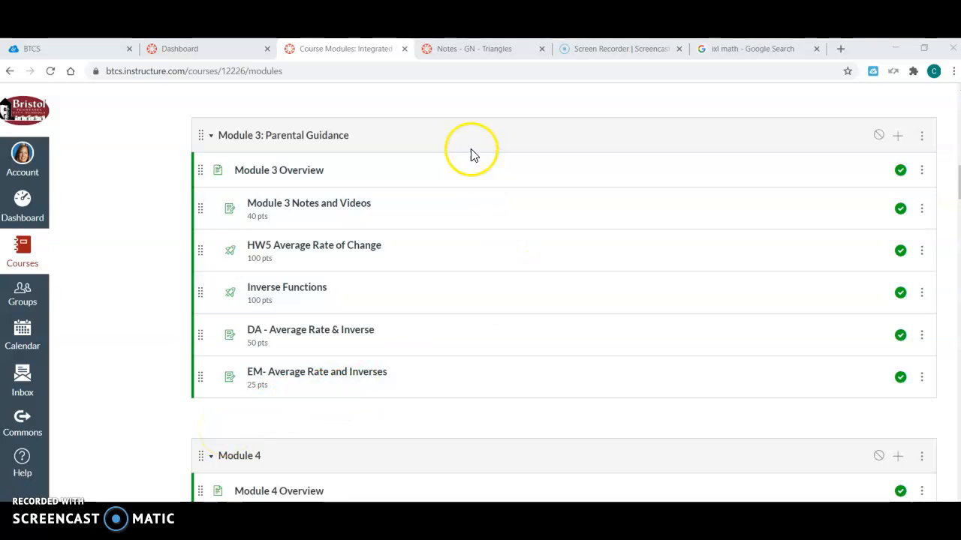
{"action": "mouse_move", "coordinate": [165, 165]}
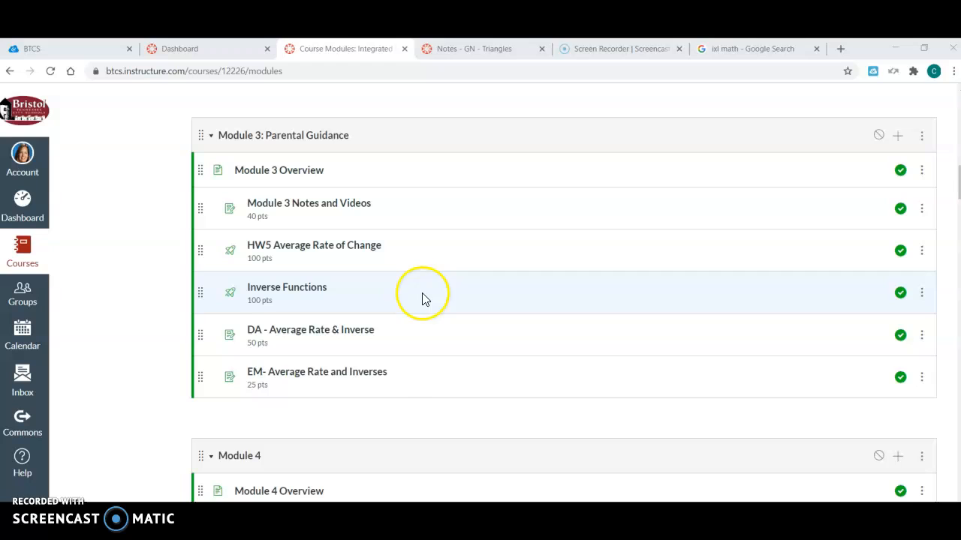
{"action": "mouse_move", "coordinate": [454, 446]}
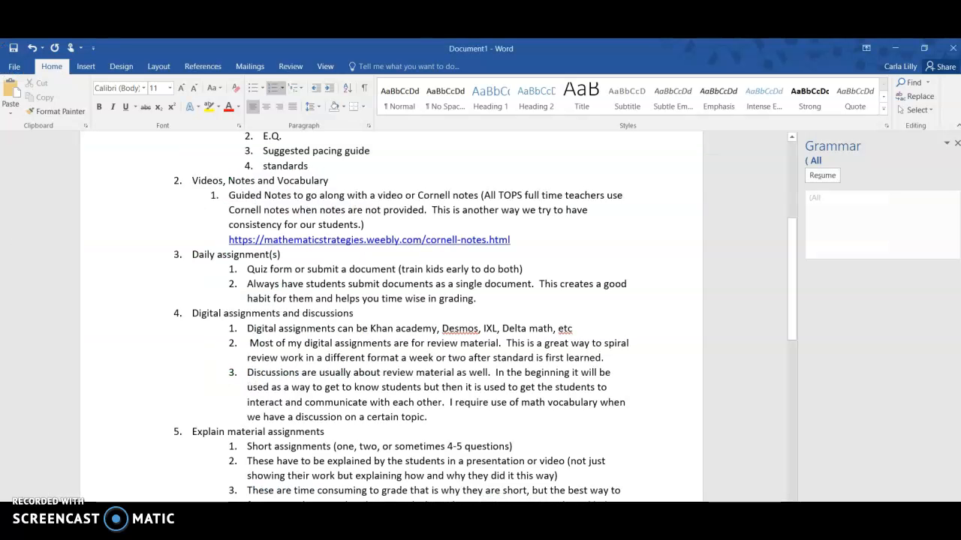
{"action": "scroll", "scroll_direction": "up", "scroll_amount": 3}
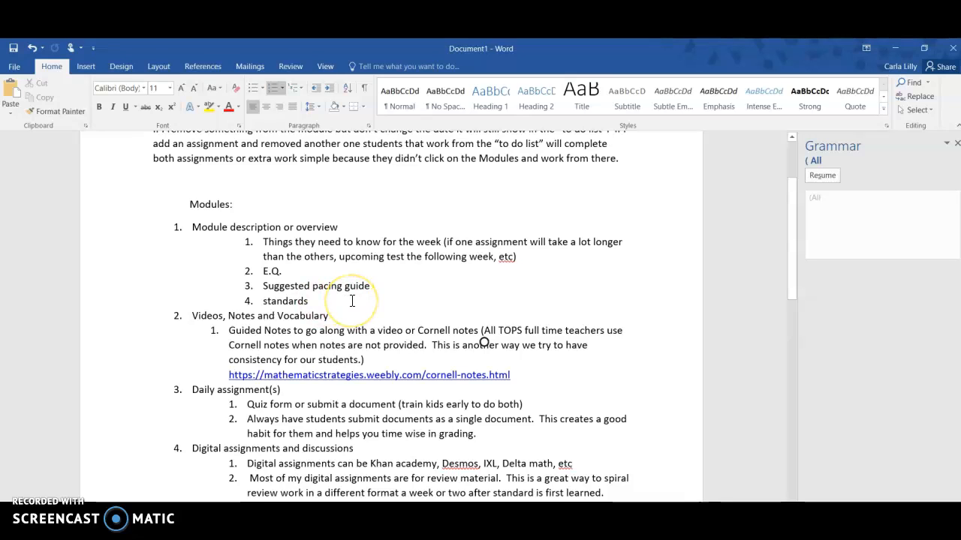
{"action": "mouse_move", "coordinate": [389, 296]}
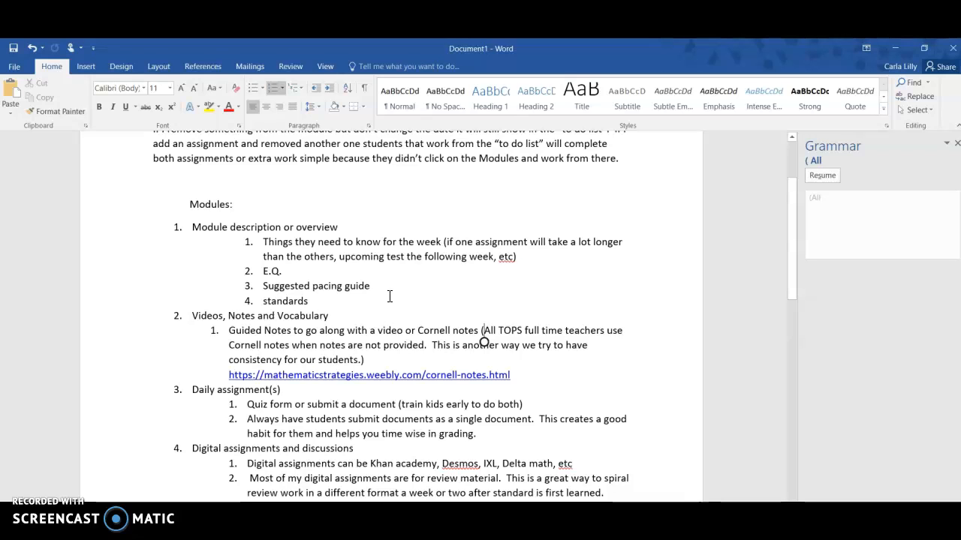
{"action": "mouse_move", "coordinate": [790, 229]}
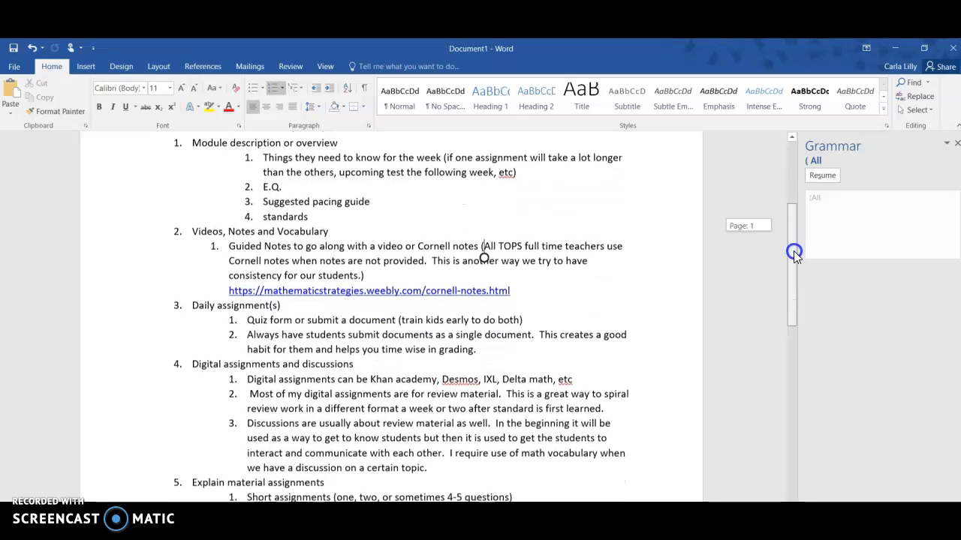
{"action": "scroll", "scroll_direction": "down", "scroll_amount": 3}
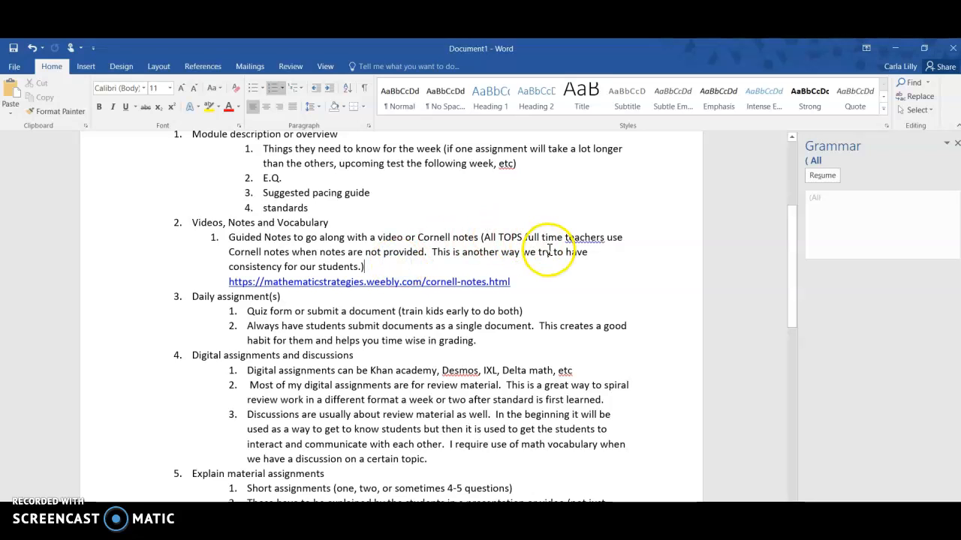
{"action": "mouse_move", "coordinate": [788, 274]}
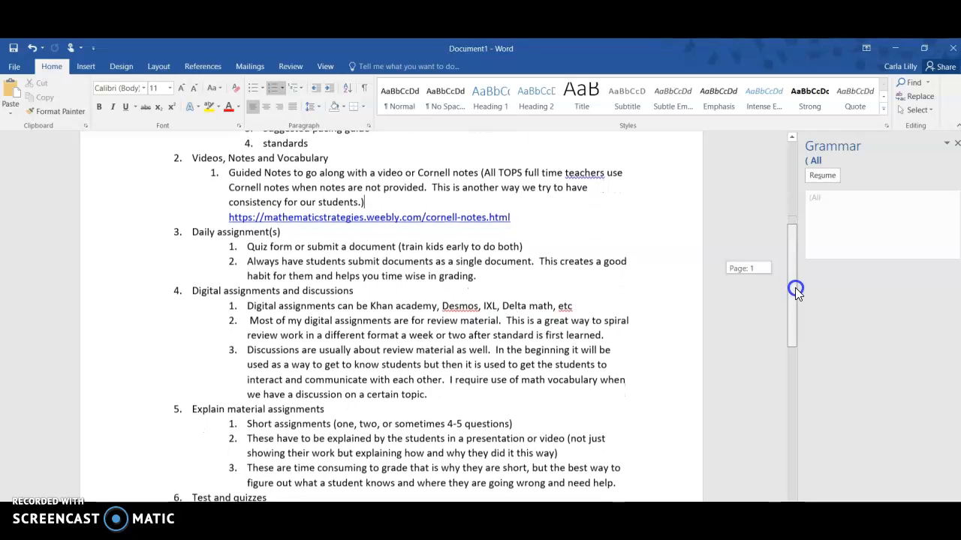
{"action": "scroll", "scroll_direction": "down", "scroll_amount": 3}
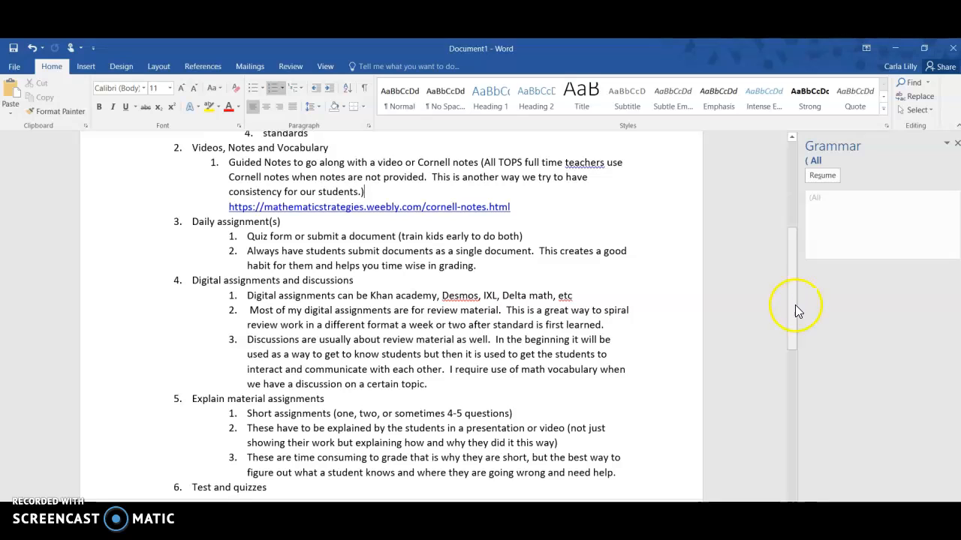
{"action": "mouse_move", "coordinate": [433, 214]}
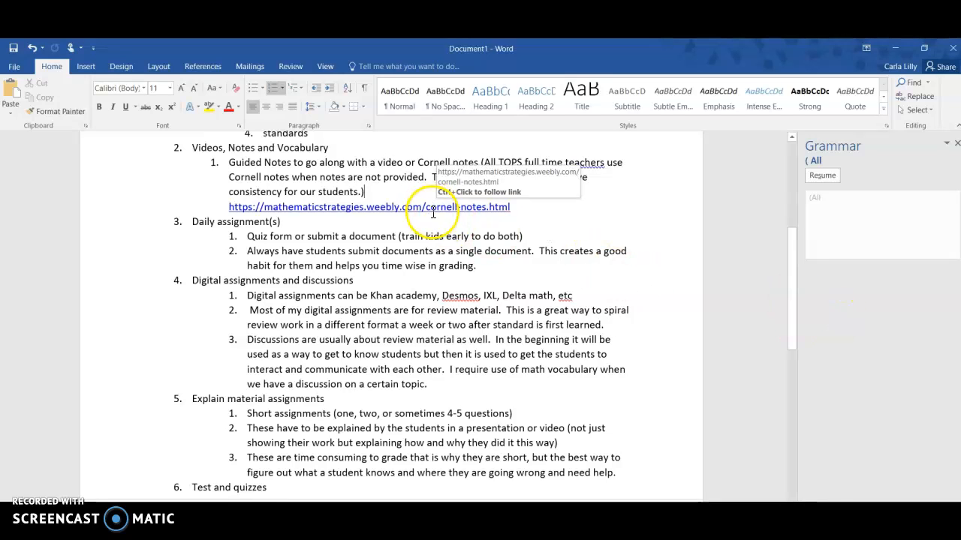
{"action": "mouse_move", "coordinate": [453, 218]}
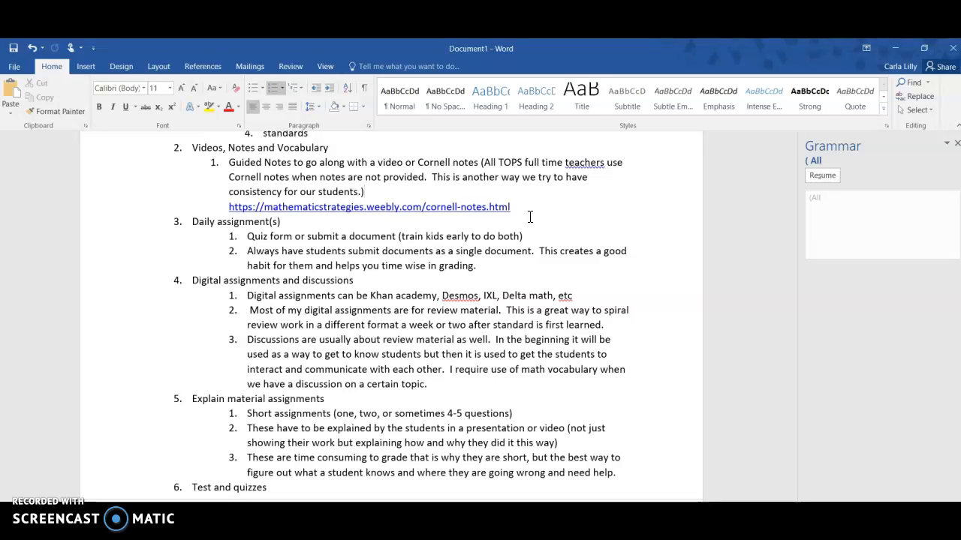
{"action": "left_click", "coordinate": [365, 191]}
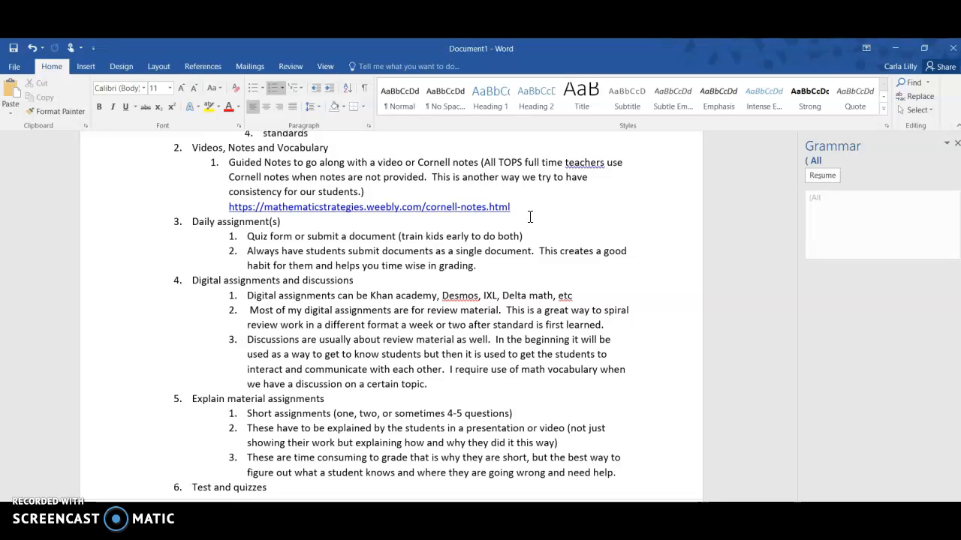
{"action": "left_click", "coordinate": [364, 191]}
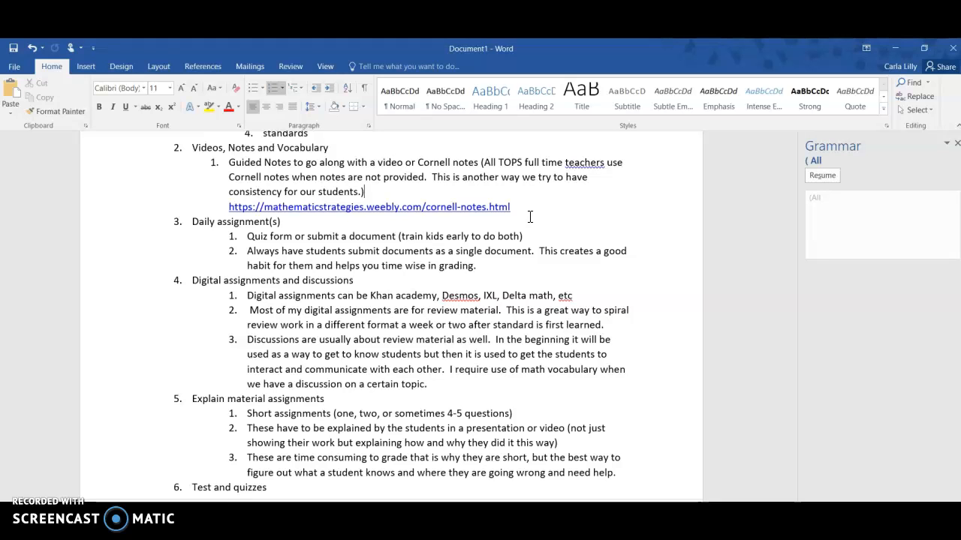
{"action": "scroll", "scroll_direction": "down", "scroll_amount": 3}
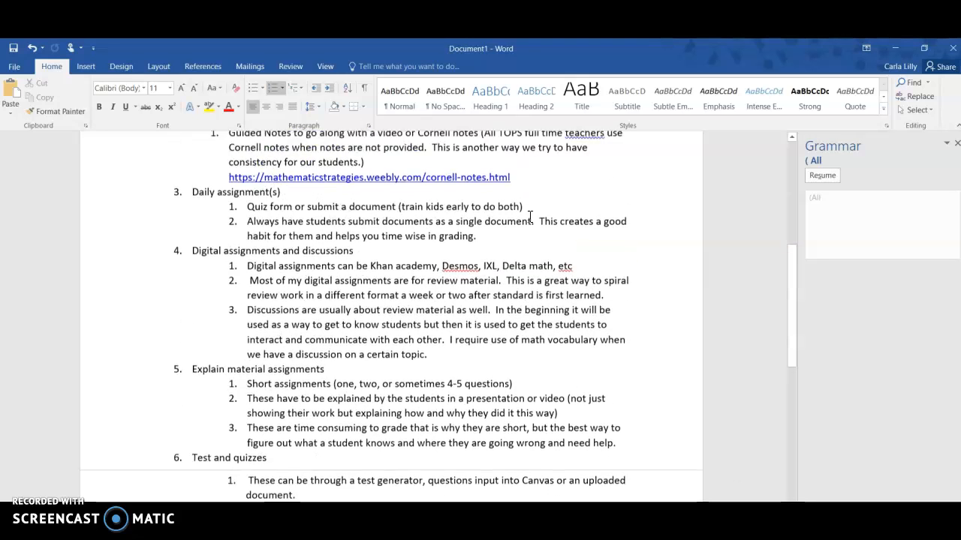
{"action": "scroll", "scroll_direction": "up", "scroll_amount": 3}
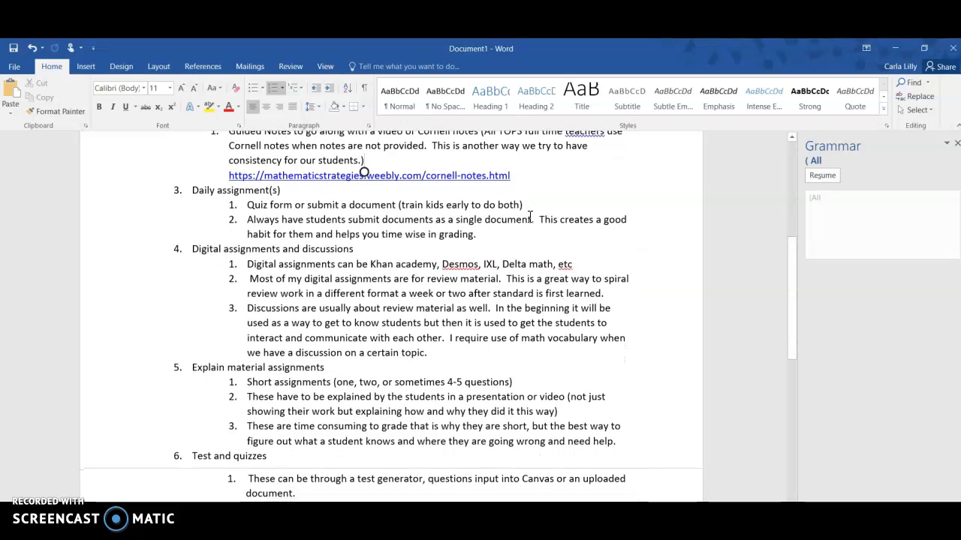
{"action": "scroll", "scroll_direction": "down", "scroll_amount": 3}
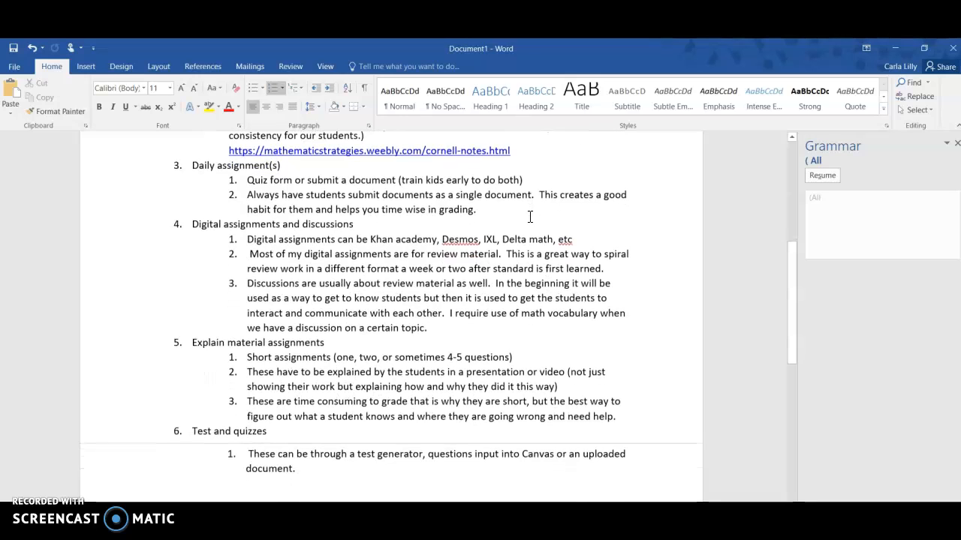
{"action": "scroll", "scroll_direction": "down", "scroll_amount": 3}
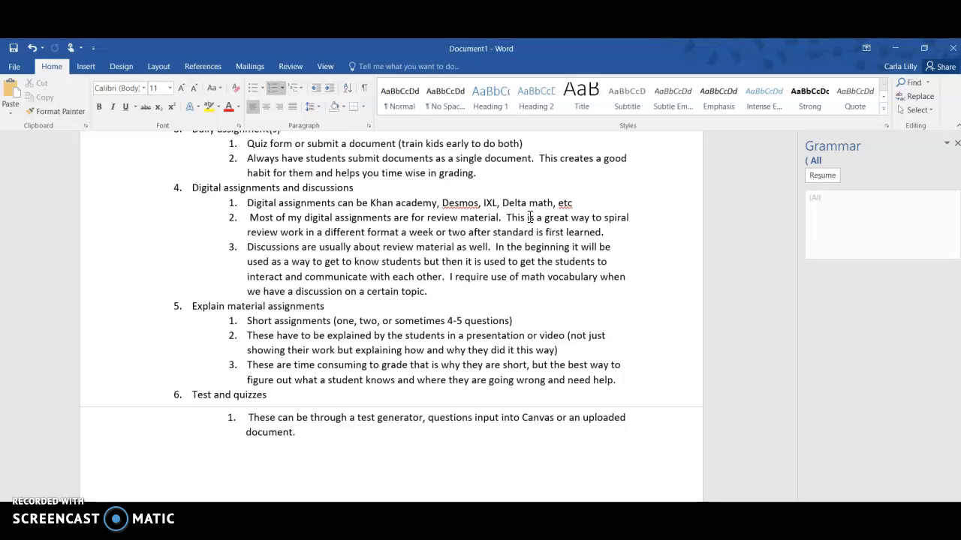
Step: Scroll to the end of the Word module notes before returning to Canvas
{"action": "scroll", "scroll_direction": "down", "scroll_amount": 3}
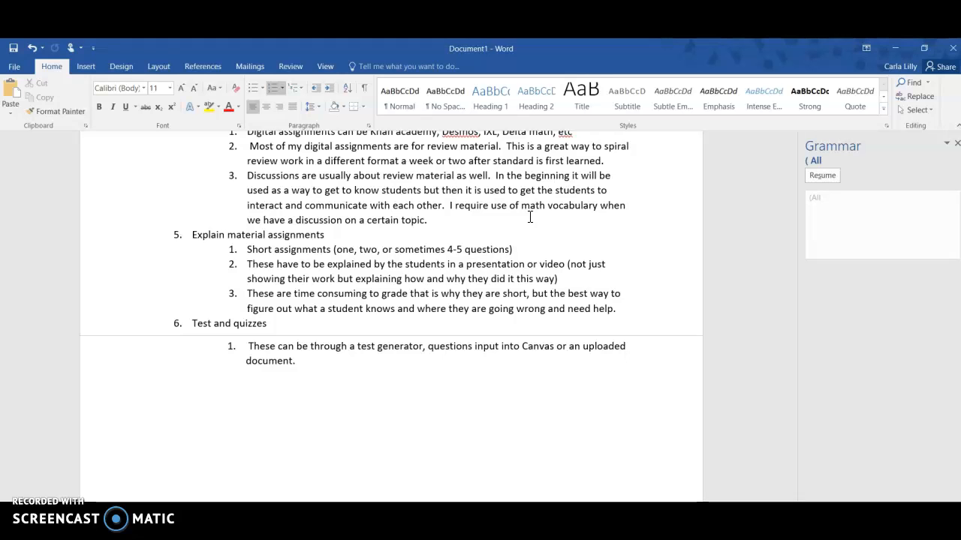
{"action": "scroll", "scroll_direction": "down", "scroll_amount": 3}
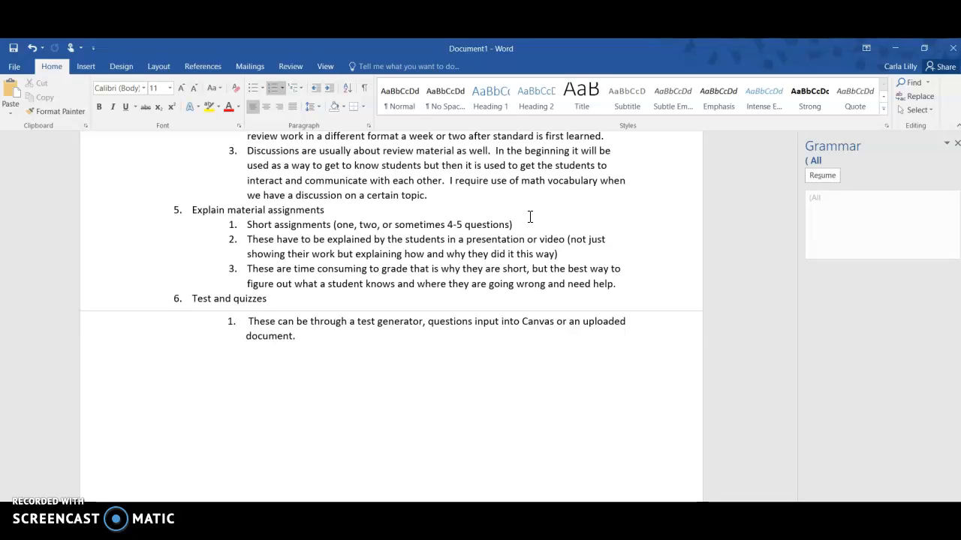
{"action": "scroll", "scroll_direction": "down", "scroll_amount": 3}
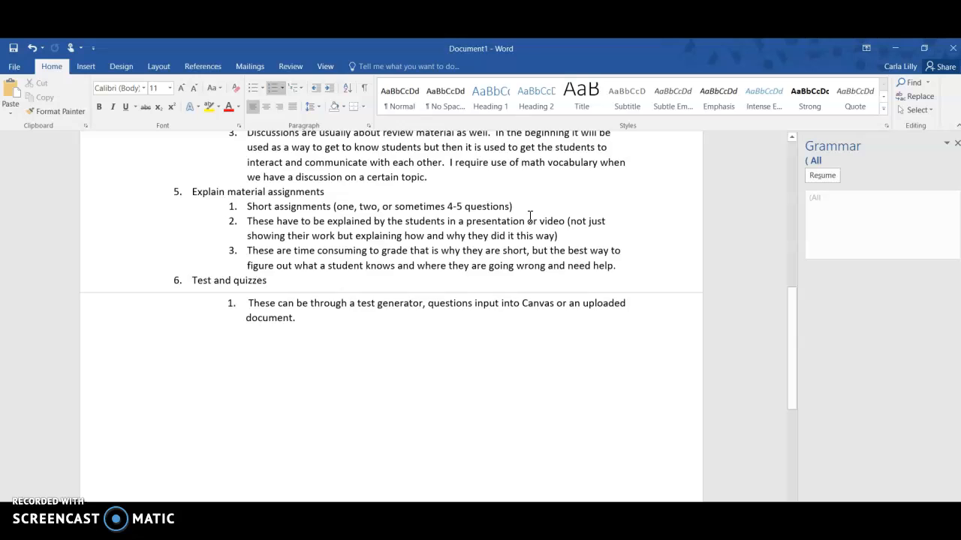
{"action": "scroll", "scroll_direction": "down", "scroll_amount": 3}
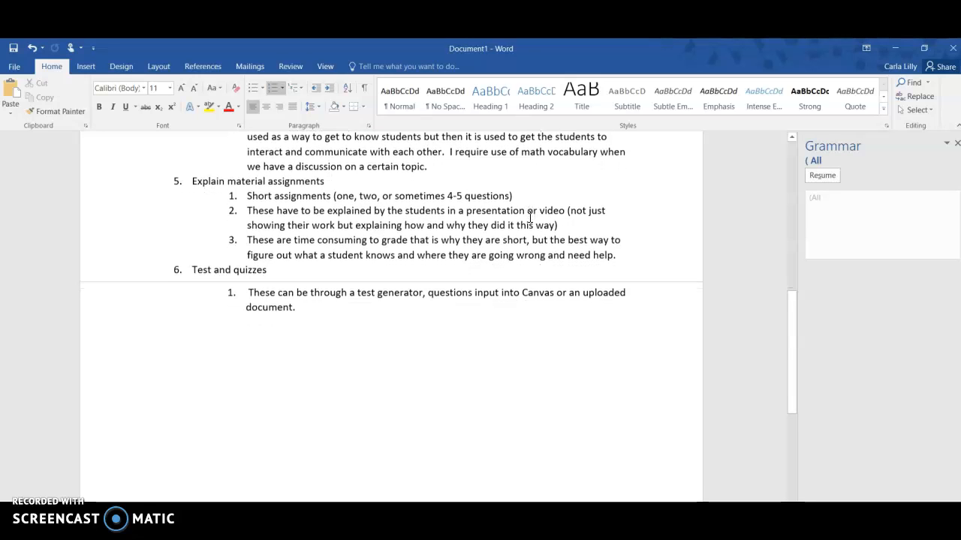
{"action": "scroll", "scroll_direction": "down", "scroll_amount": 3}
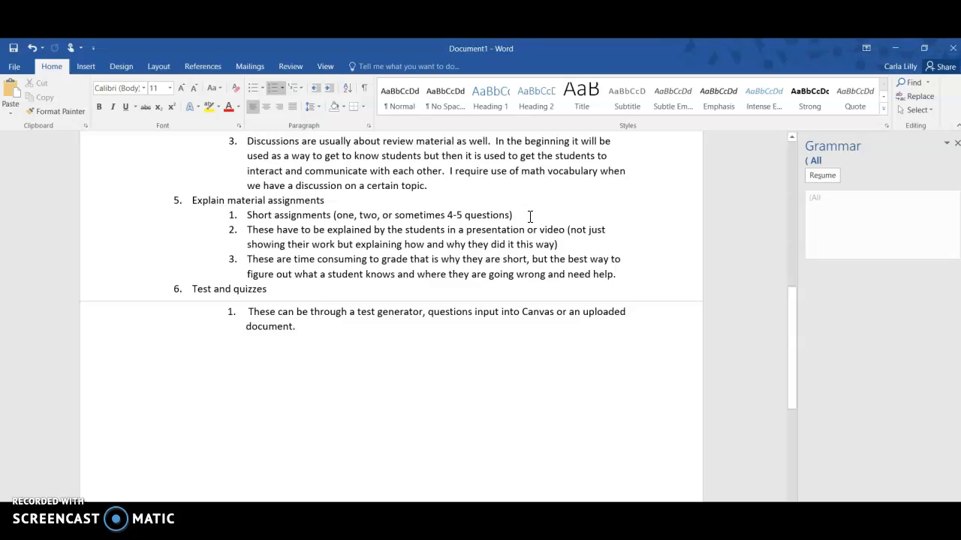
{"action": "scroll", "scroll_direction": "down", "scroll_amount": 3}
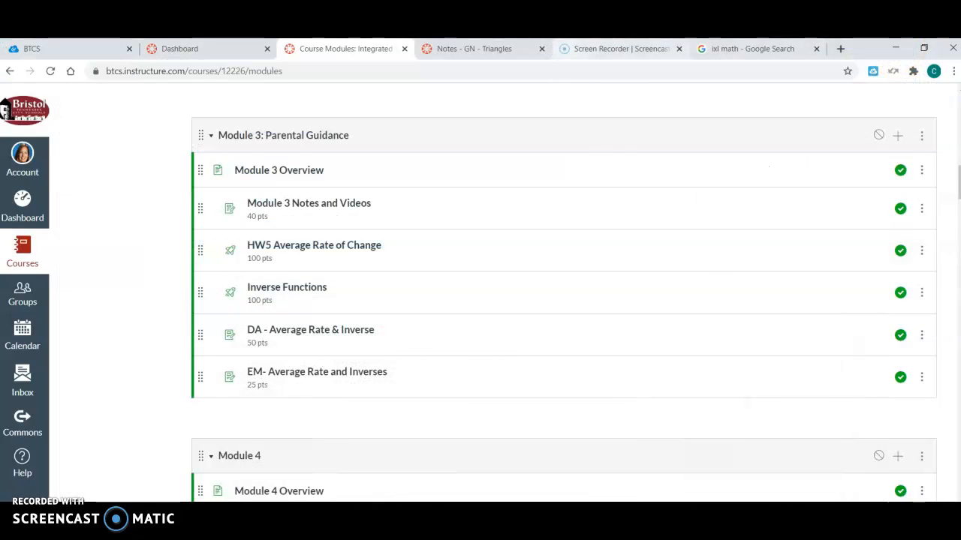
Step: Scroll the Modules page past Modules 1 and 2 to Module 3: Parental Guidance
{"action": "scroll", "scroll_direction": "up", "scroll_amount": 3}
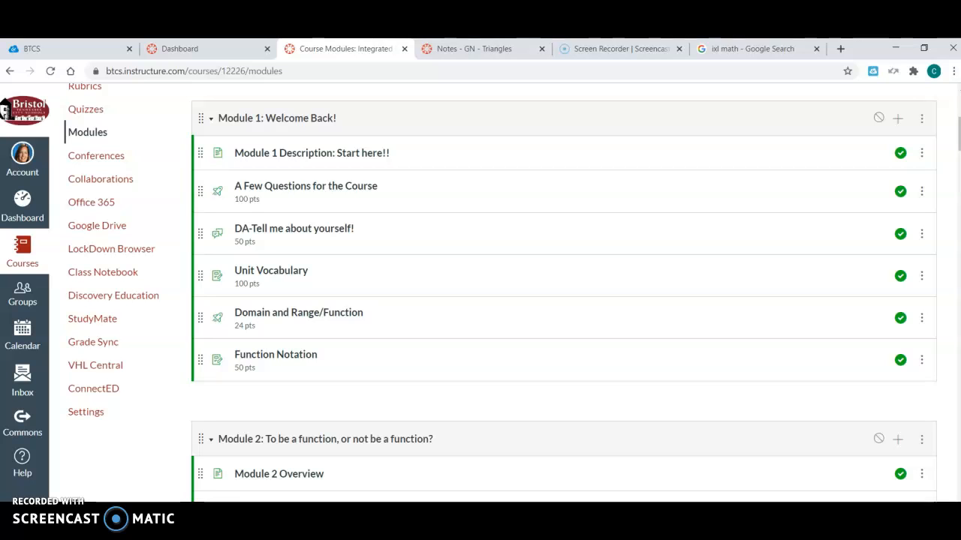
{"action": "scroll", "scroll_direction": "down", "scroll_amount": 3}
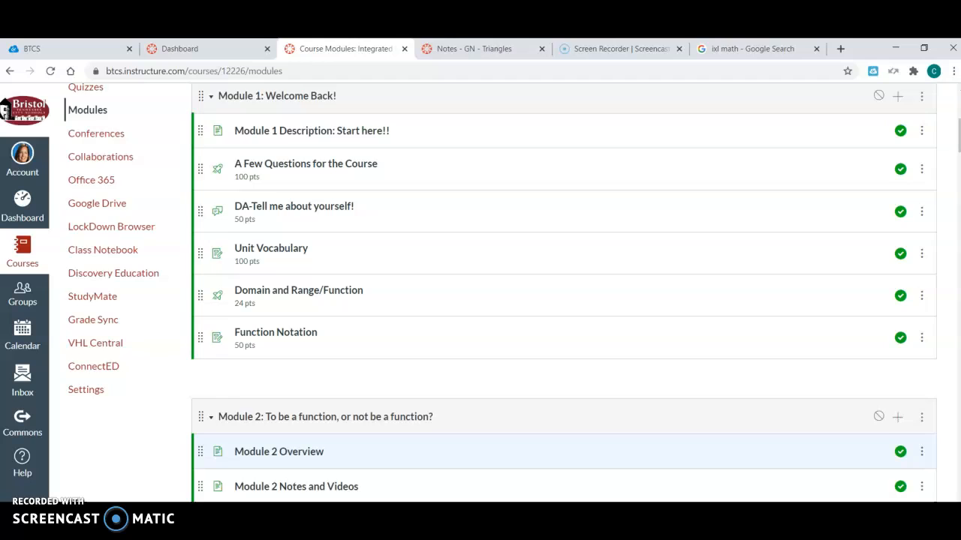
{"action": "scroll", "scroll_direction": "down", "scroll_amount": 3}
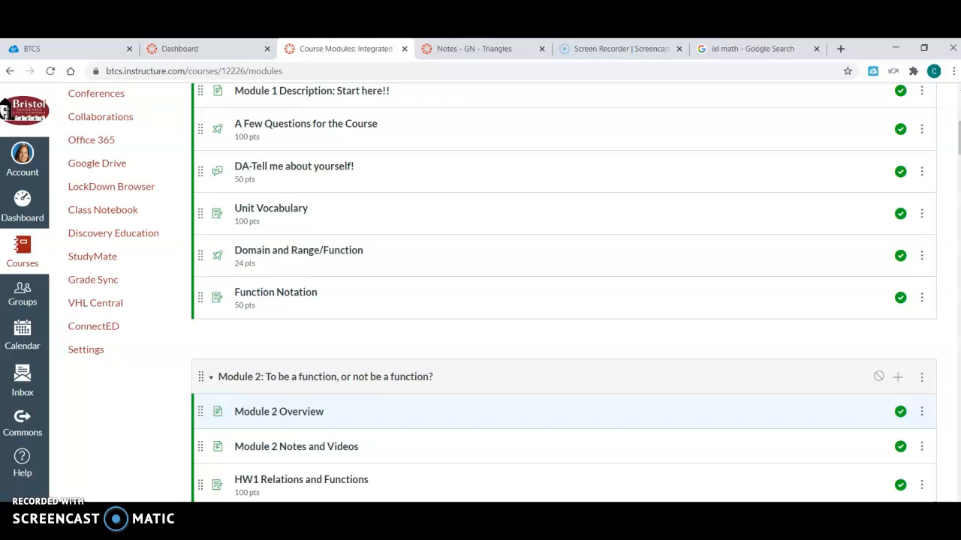
{"action": "scroll", "scroll_direction": "down", "scroll_amount": 3}
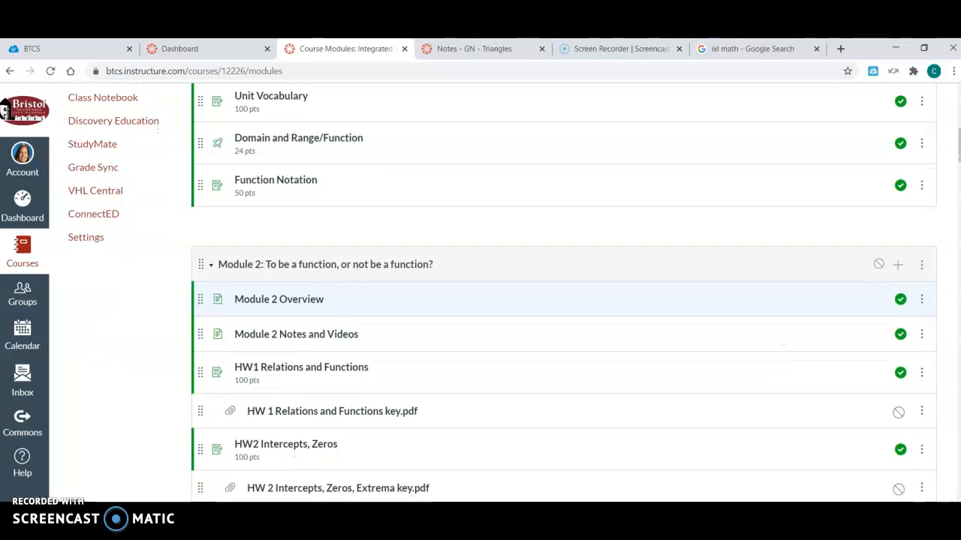
{"action": "scroll", "scroll_direction": "down", "scroll_amount": 3}
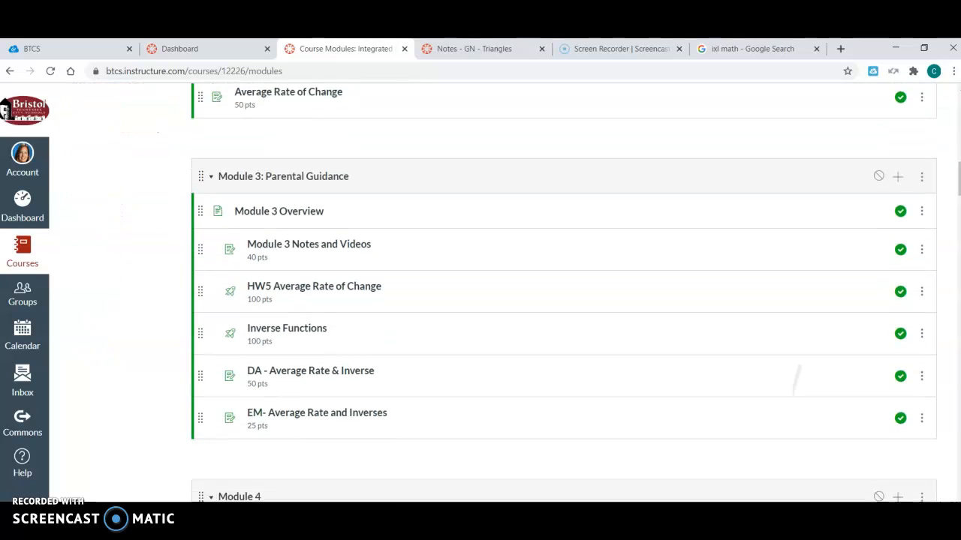
{"action": "scroll", "scroll_direction": "down", "scroll_amount": 3}
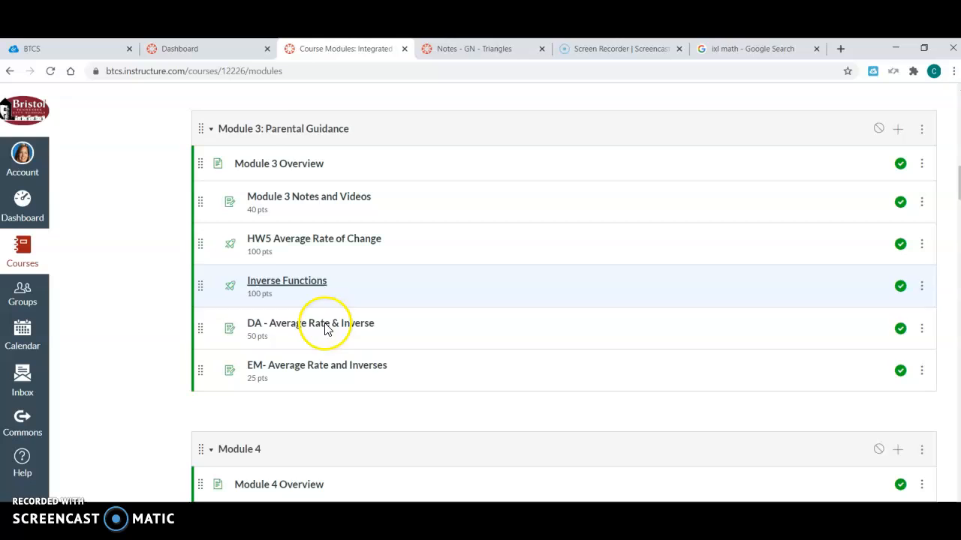
{"action": "mouse_move", "coordinate": [300, 164]}
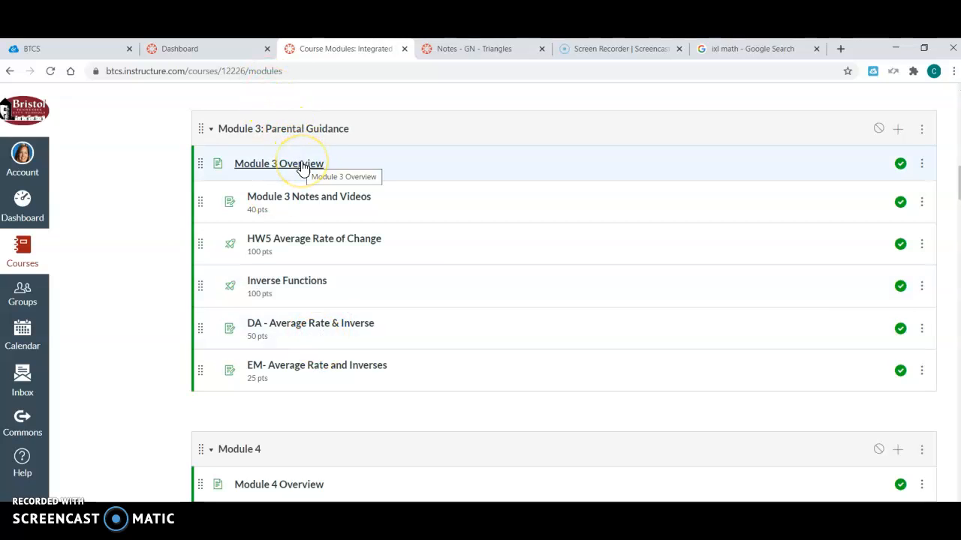
{"action": "left_click", "coordinate": [300, 164]}
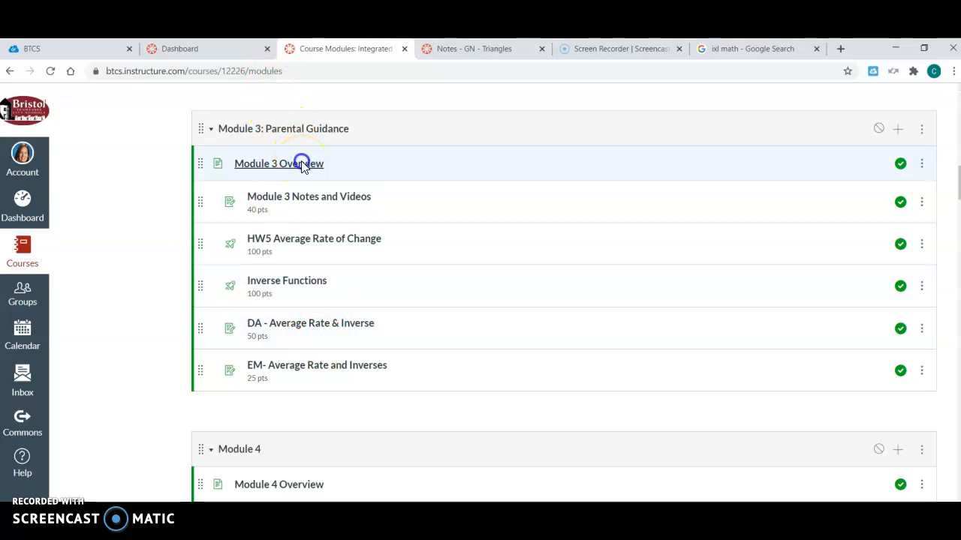
{"action": "left_click", "coordinate": [278, 163]}
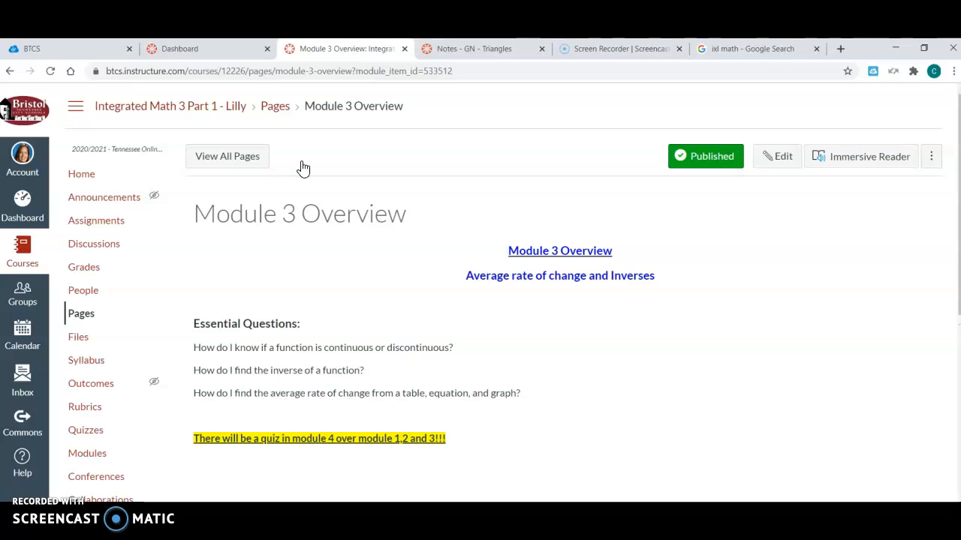
{"action": "scroll", "scroll_direction": "down", "scroll_amount": 3}
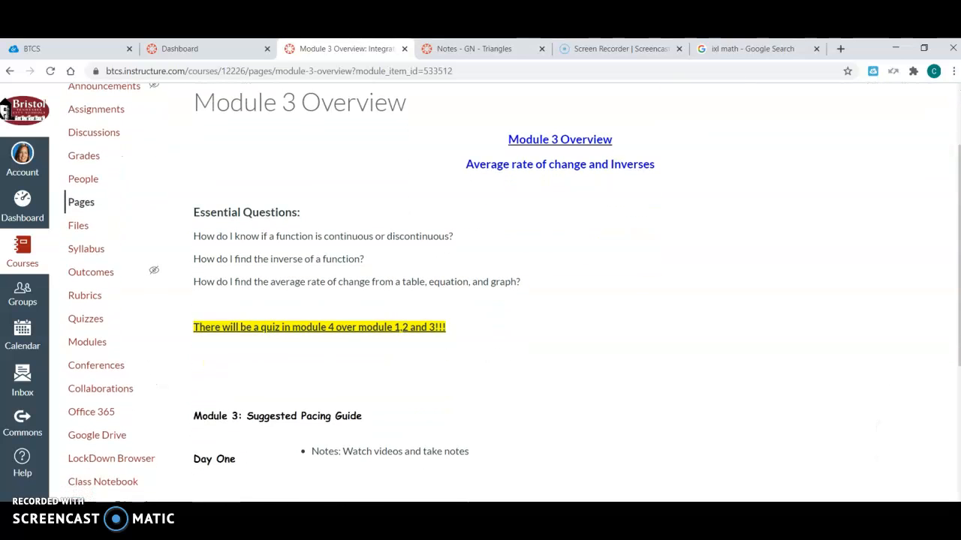
{"action": "scroll", "scroll_direction": "down", "scroll_amount": 3}
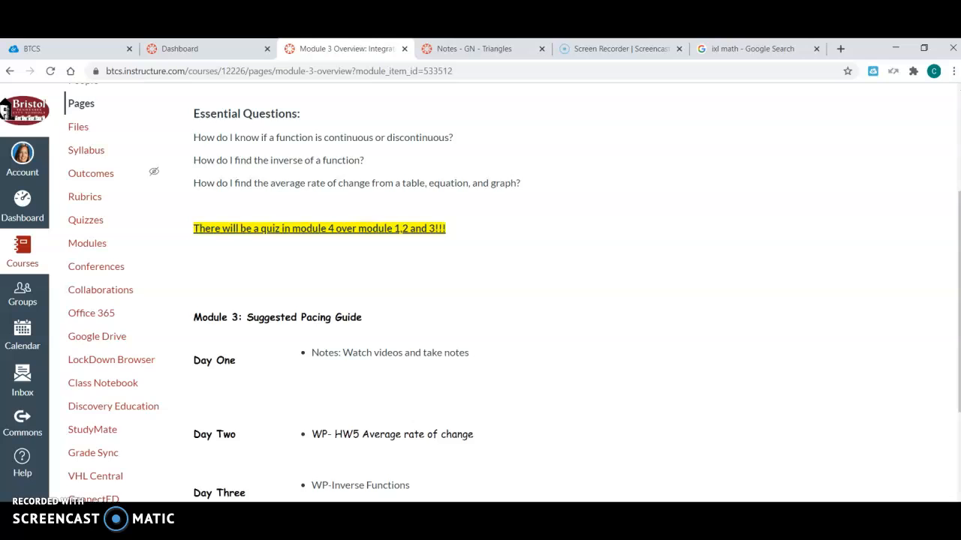
{"action": "scroll", "scroll_direction": "down", "scroll_amount": 3}
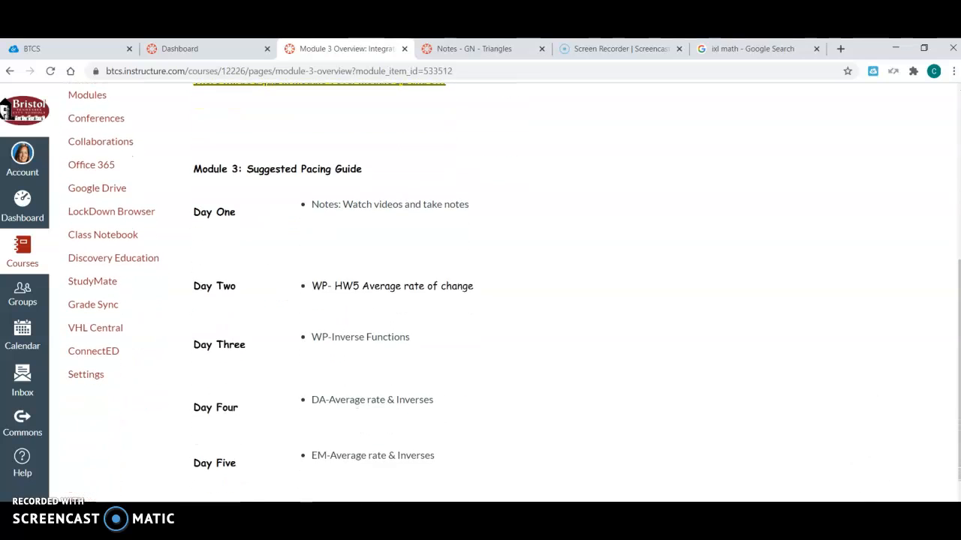
{"action": "scroll", "scroll_direction": "down", "scroll_amount": 3}
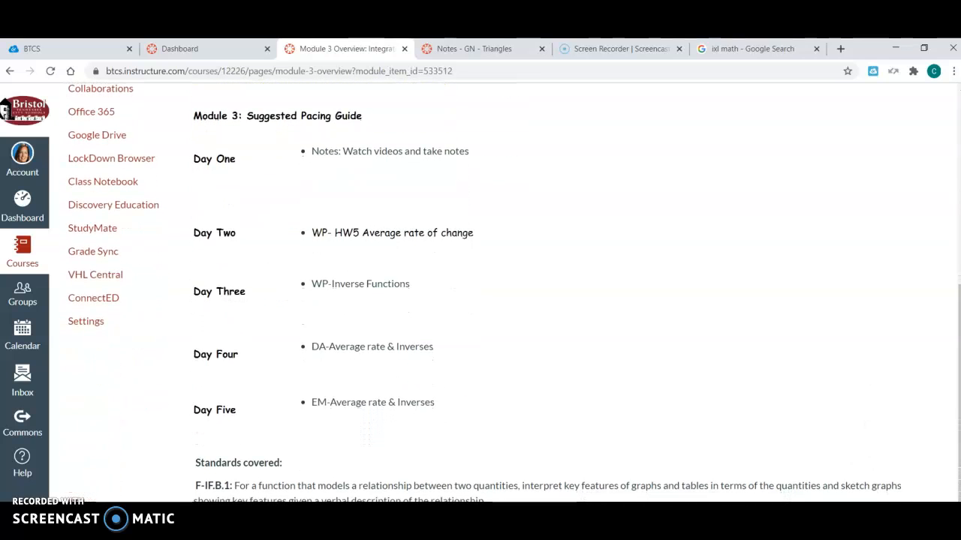
{"action": "scroll", "scroll_direction": "down", "scroll_amount": 3}
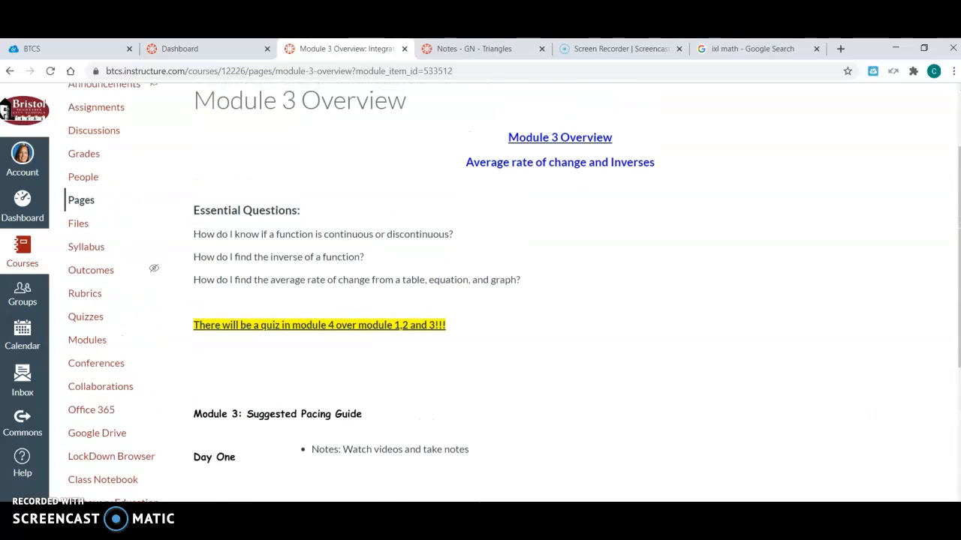
{"action": "scroll", "scroll_direction": "down", "scroll_amount": 3}
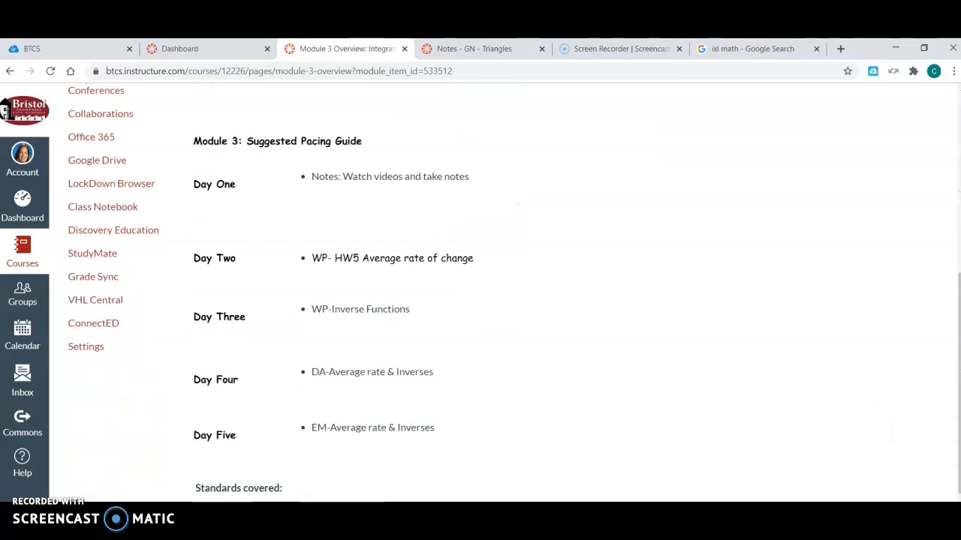
{"action": "scroll", "scroll_direction": "down", "scroll_amount": 3}
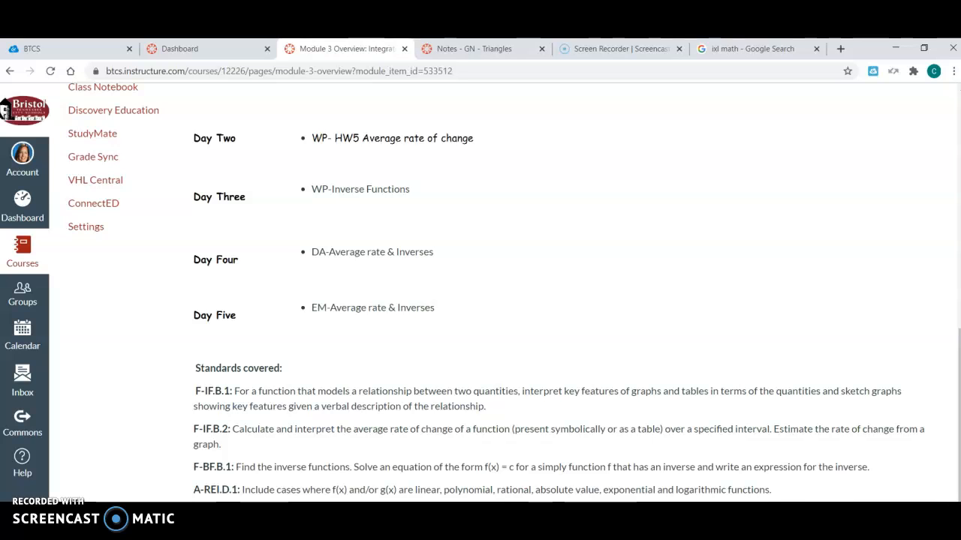
{"action": "scroll", "scroll_direction": "down", "scroll_amount": 3}
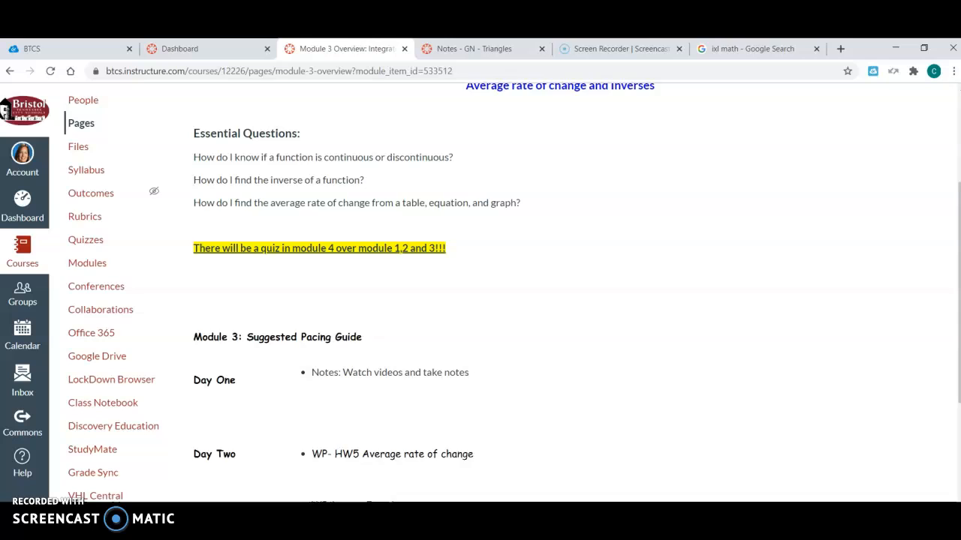
{"action": "scroll", "scroll_direction": "down", "scroll_amount": 3}
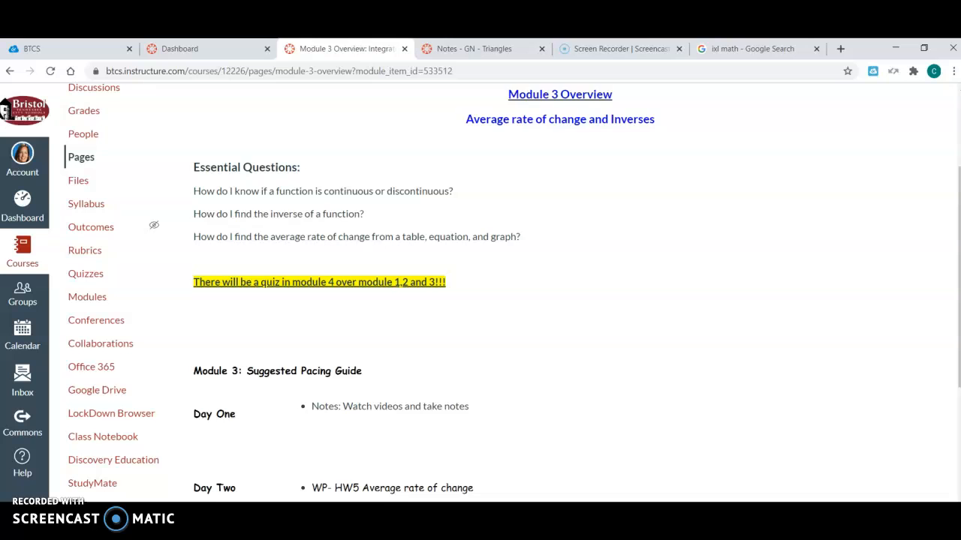
{"action": "left_click", "coordinate": [87, 297]}
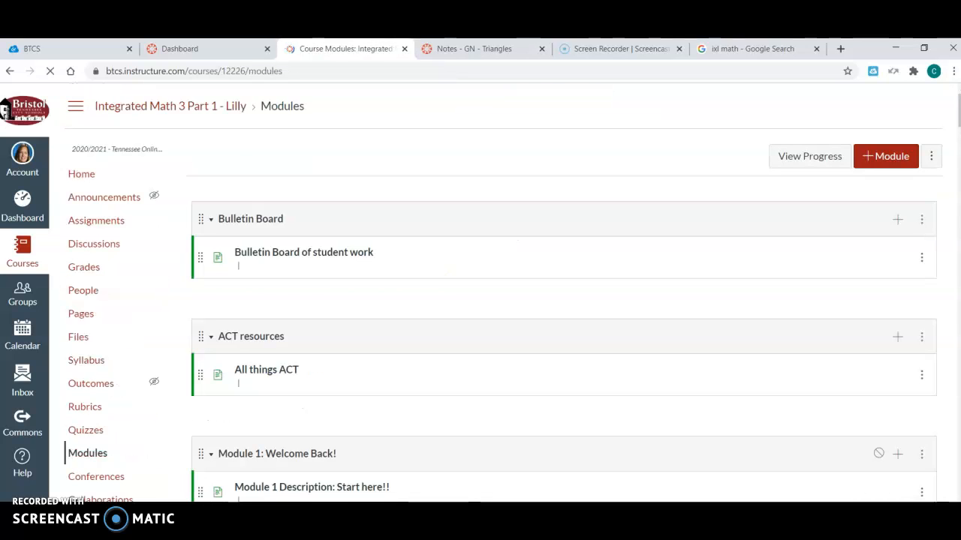
Step: Scroll down to Module 3 and open the Module 3 Notes and Videos assignment
{"action": "scroll", "scroll_direction": "down", "scroll_amount": 3}
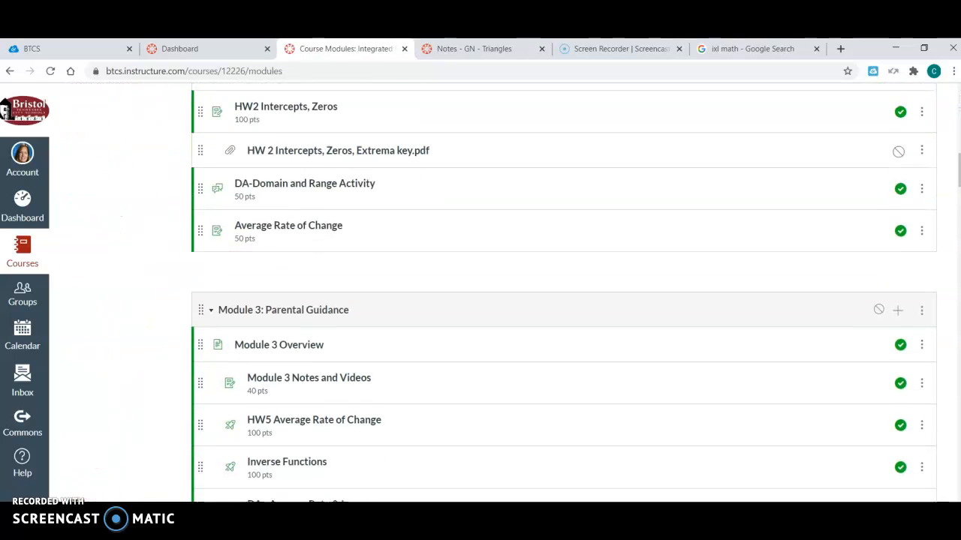
{"action": "scroll", "scroll_direction": "down", "scroll_amount": 3}
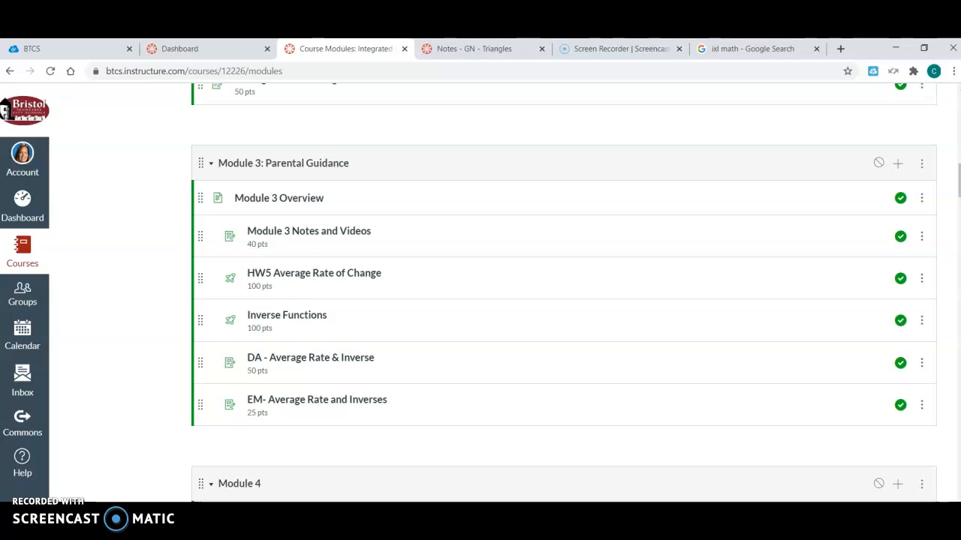
{"action": "left_click", "coordinate": [309, 231]}
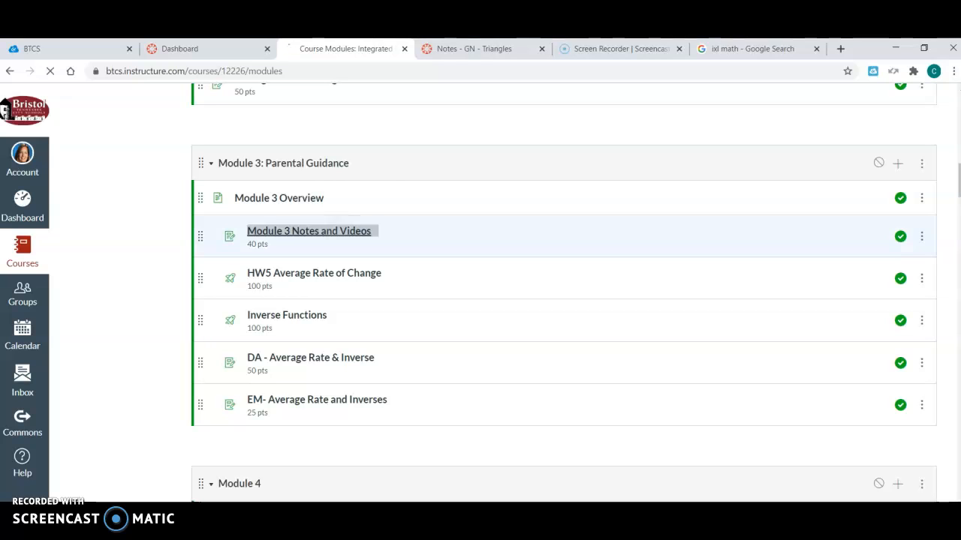
{"action": "left_click", "coordinate": [308, 230]}
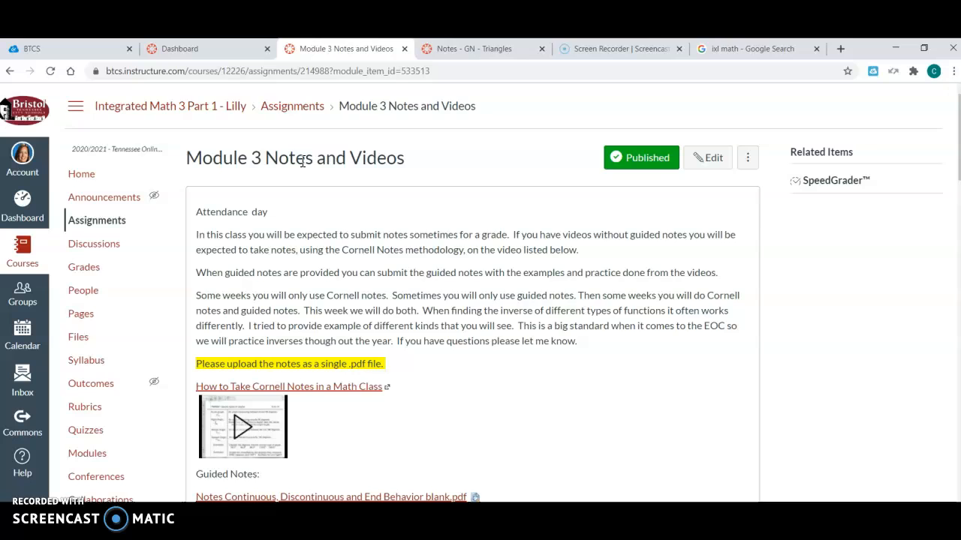
Step: Scroll through the Notes and Videos assignment, then open HW5 Average Rate of Change
{"action": "scroll", "scroll_direction": "down", "scroll_amount": 3}
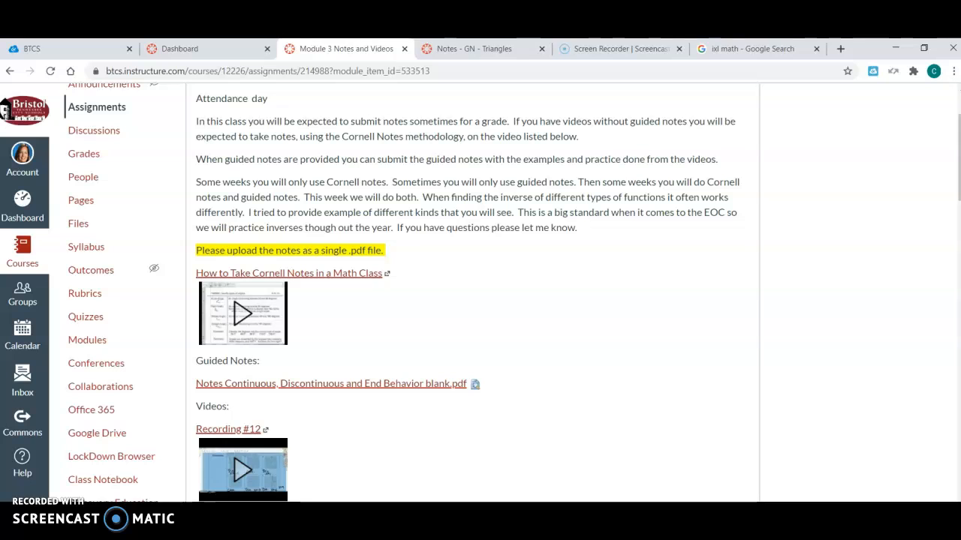
{"action": "scroll", "scroll_direction": "down", "scroll_amount": 3}
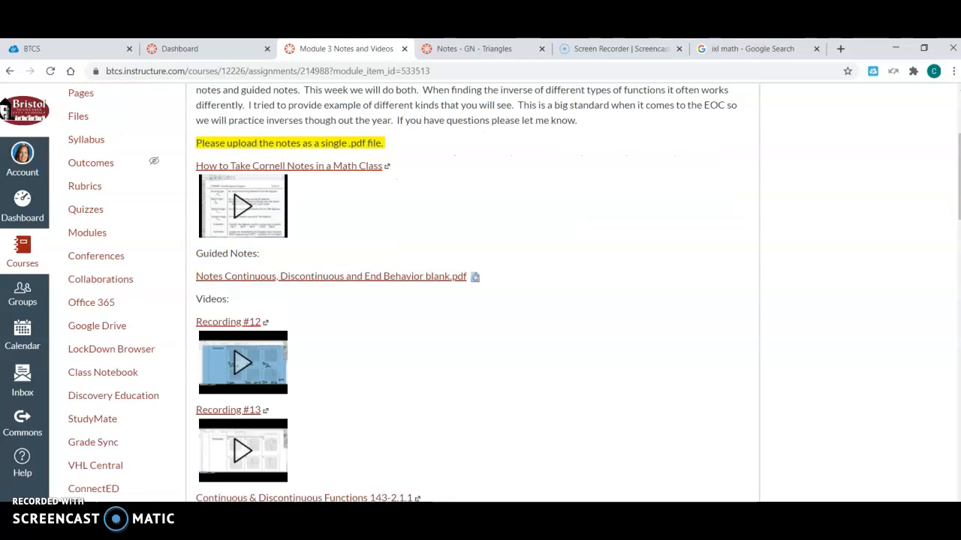
{"action": "scroll", "scroll_direction": "down", "scroll_amount": 3}
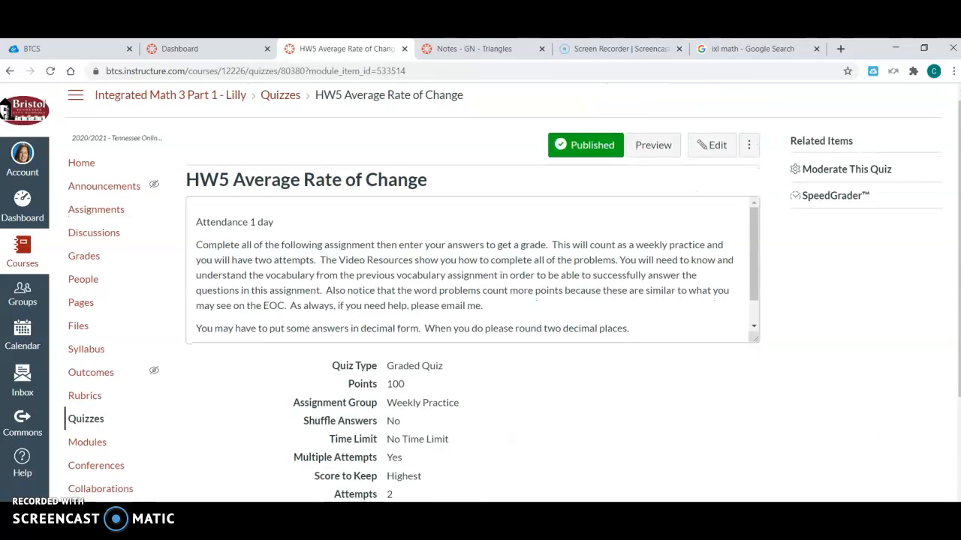
Step: Review the HW5 quiz settings, then move on to the Inverse Functions quiz
{"action": "scroll", "scroll_direction": "down", "scroll_amount": 3}
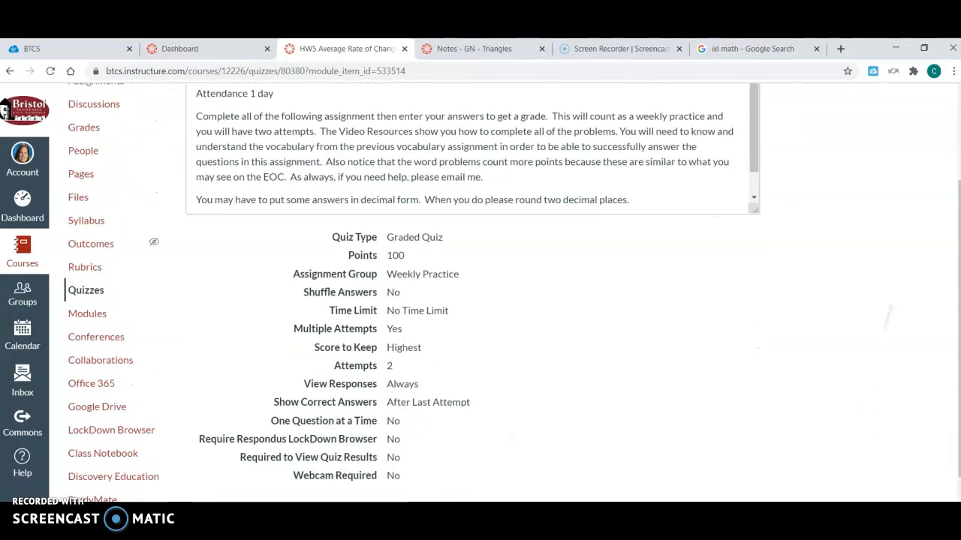
{"action": "scroll", "scroll_direction": "down", "scroll_amount": 3}
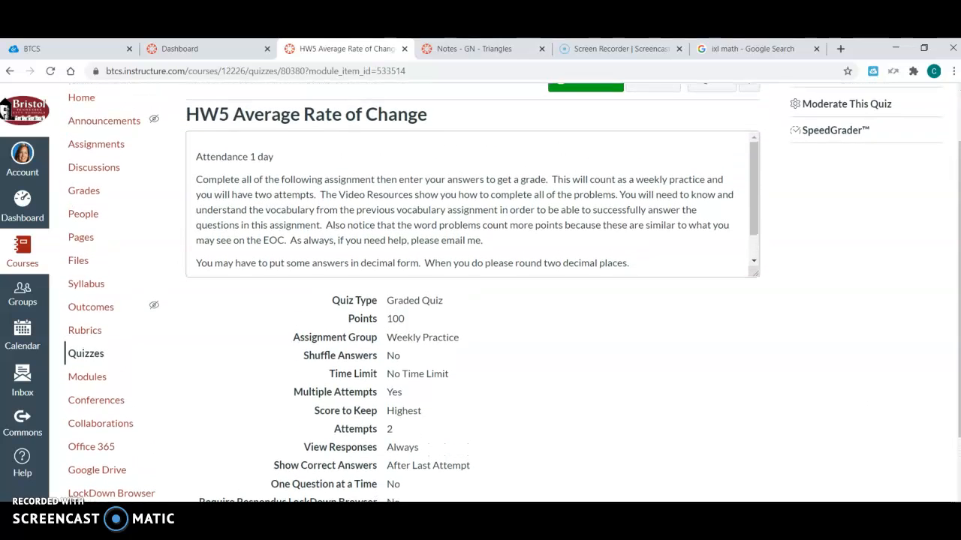
{"action": "scroll", "scroll_direction": "down", "scroll_amount": 3}
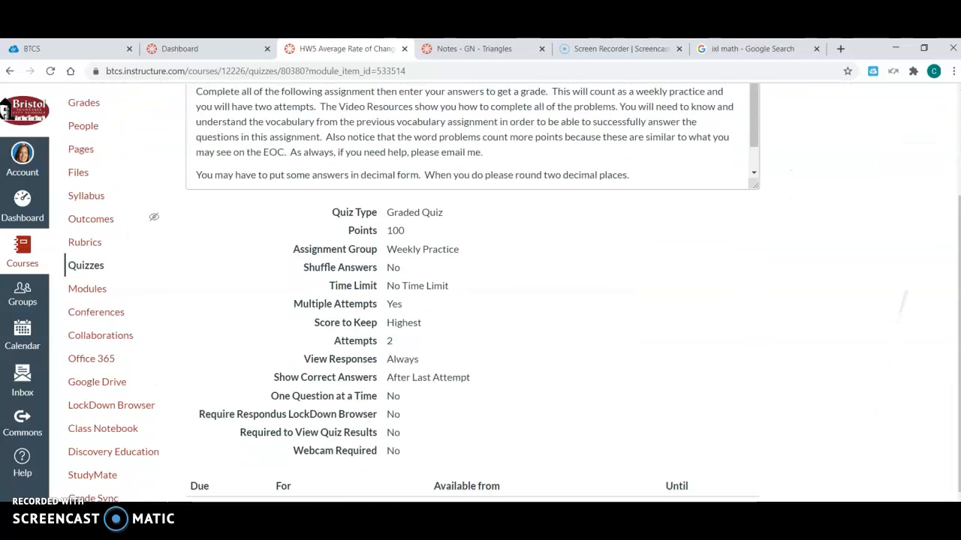
{"action": "scroll", "scroll_direction": "down", "scroll_amount": 3}
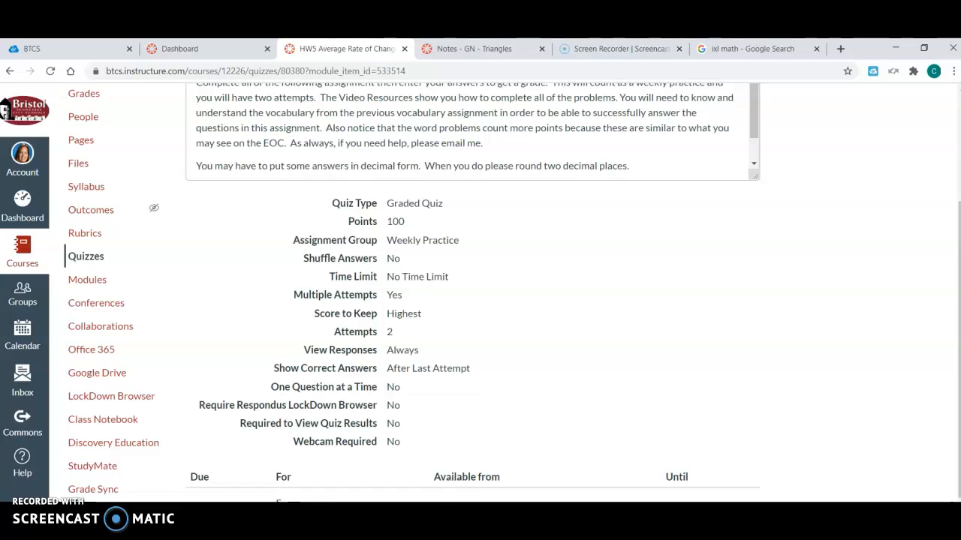
{"action": "scroll", "scroll_direction": "down", "scroll_amount": 3}
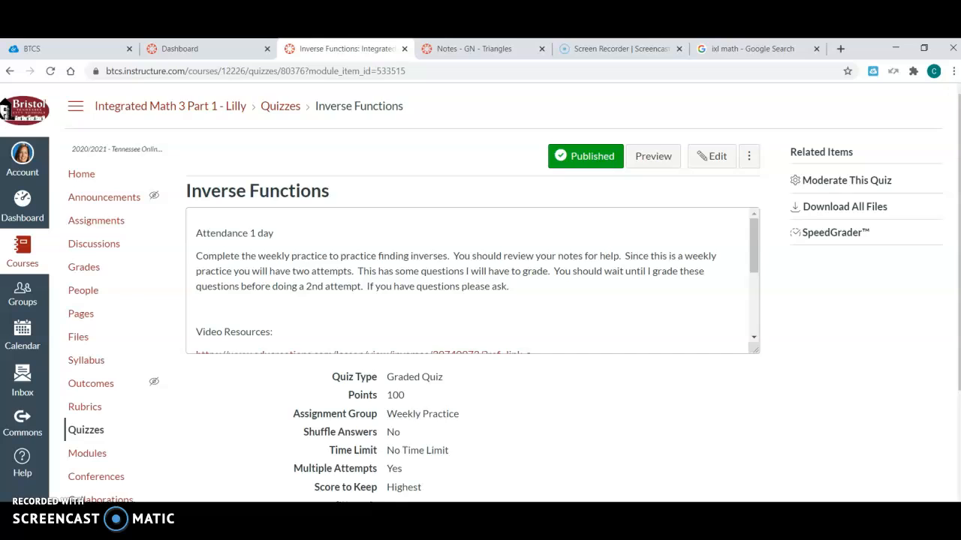
Step: Scroll to the bottom of Inverse Functions and go to DA - Average Rate & Inverse
{"action": "scroll", "scroll_direction": "down", "scroll_amount": 3}
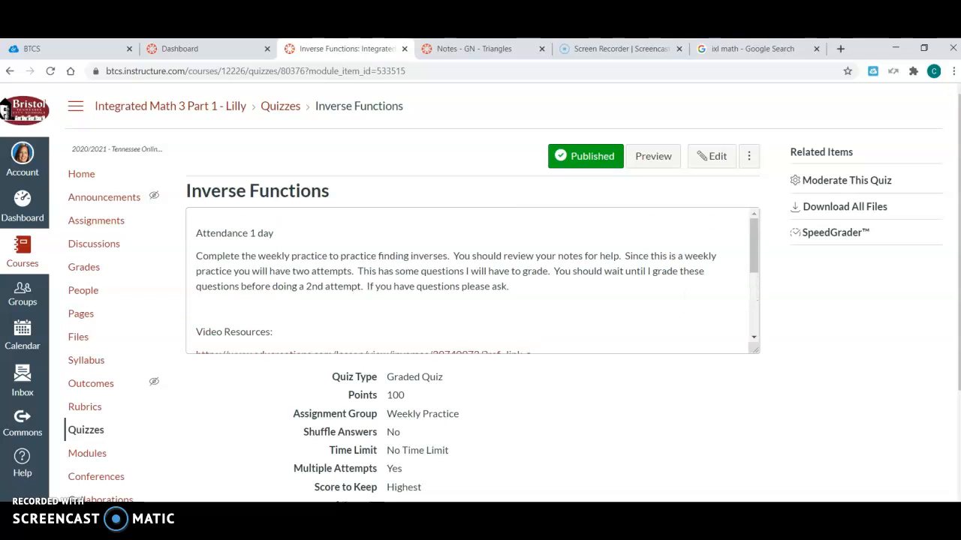
{"action": "scroll", "scroll_direction": "down", "scroll_amount": 3}
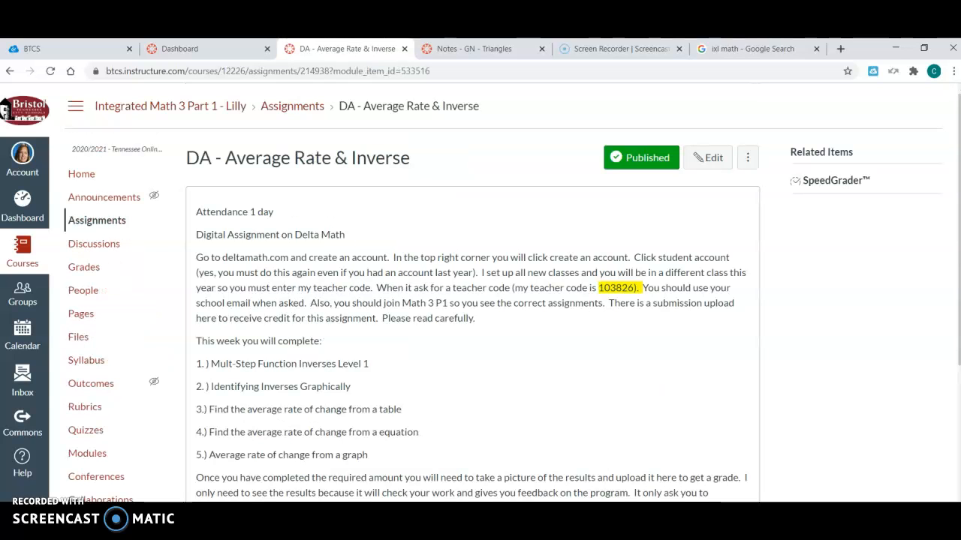
Step: Read the Delta Math instructions, then open EM- Average Rate and Inverses
{"action": "scroll", "scroll_direction": "down", "scroll_amount": 3}
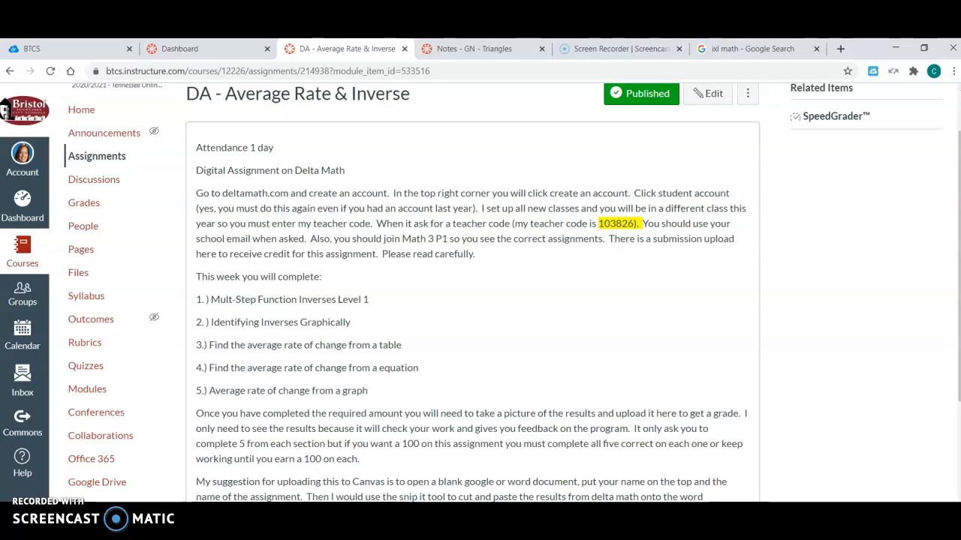
{"action": "scroll", "scroll_direction": "down", "scroll_amount": 3}
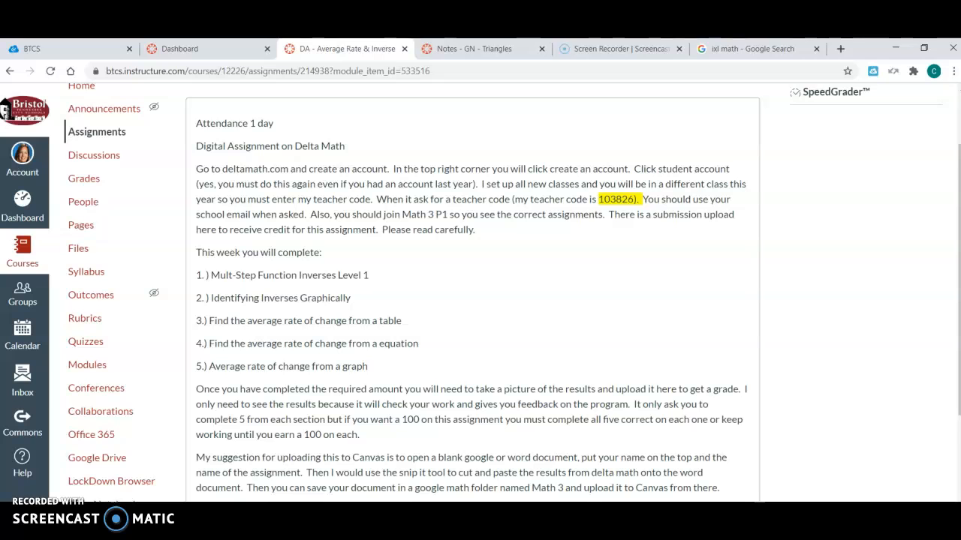
{"action": "scroll", "scroll_direction": "down", "scroll_amount": 3}
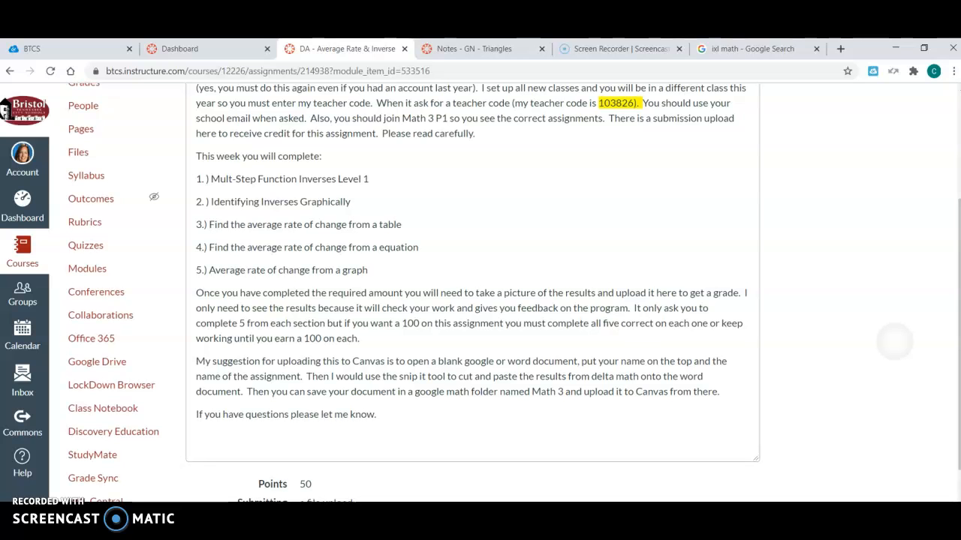
{"action": "scroll", "scroll_direction": "down", "scroll_amount": 3}
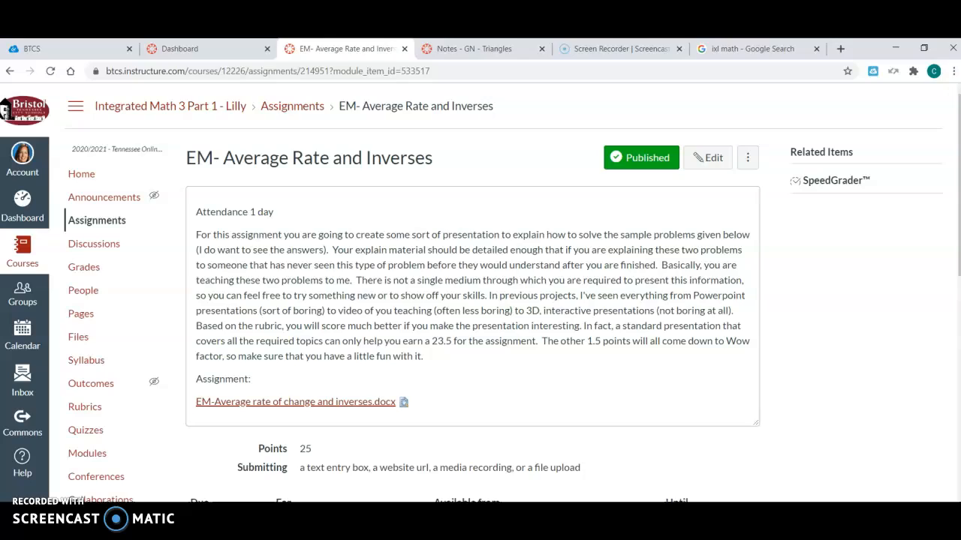
Step: Go back to the Modules page from the course navigation
{"action": "left_click", "coordinate": [295, 402]}
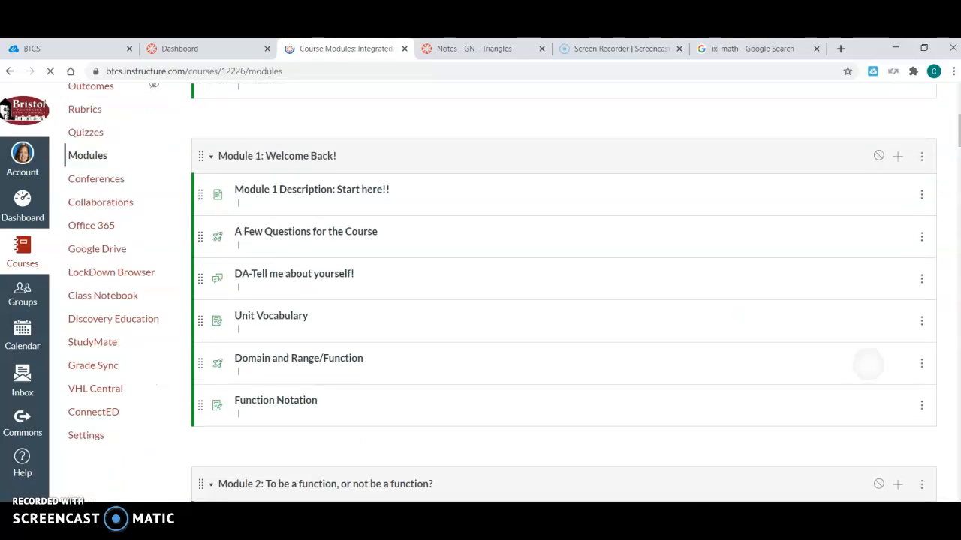
Step: Scroll past Modules 3 and 4 and open Module 5 Overview under Module 5
{"action": "scroll", "scroll_direction": "down", "scroll_amount": 3}
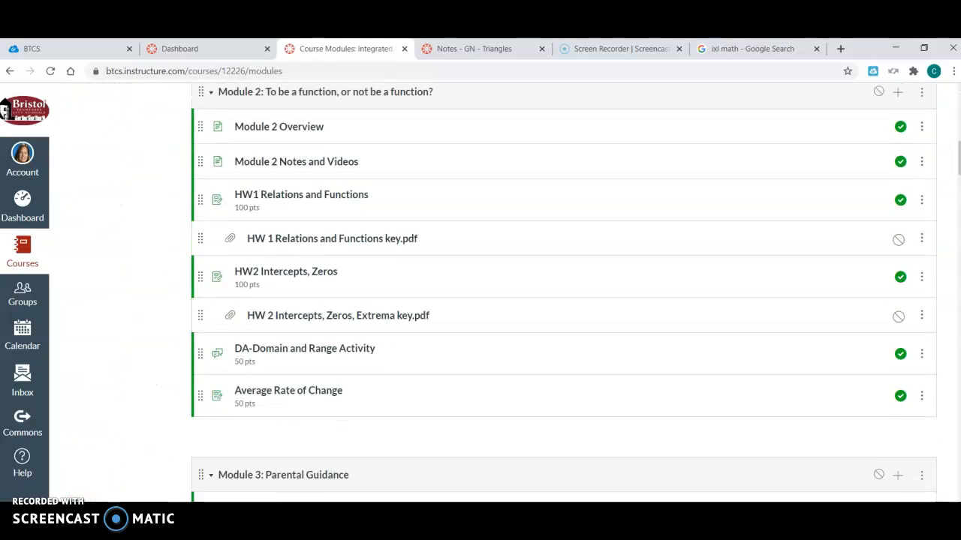
{"action": "scroll", "scroll_direction": "down", "scroll_amount": 3}
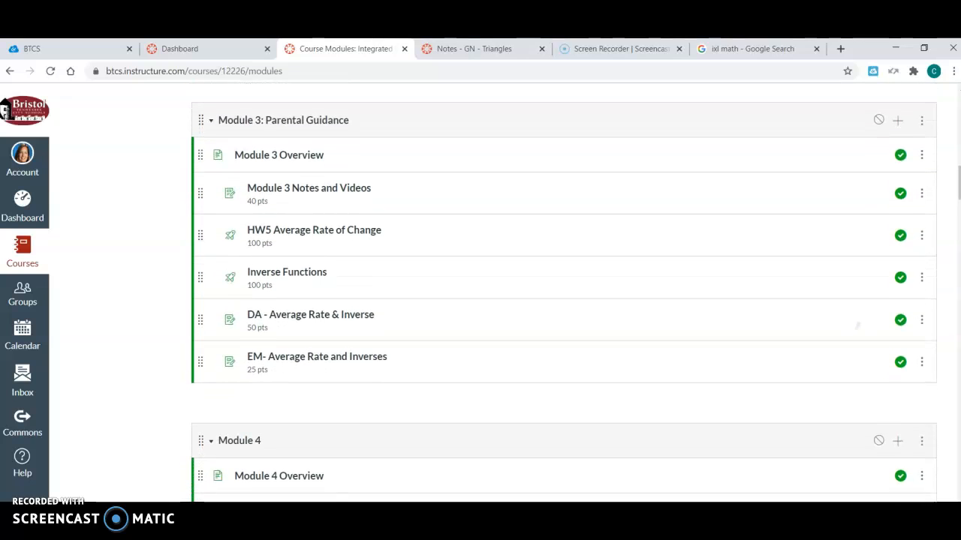
{"action": "scroll", "scroll_direction": "down", "scroll_amount": 3}
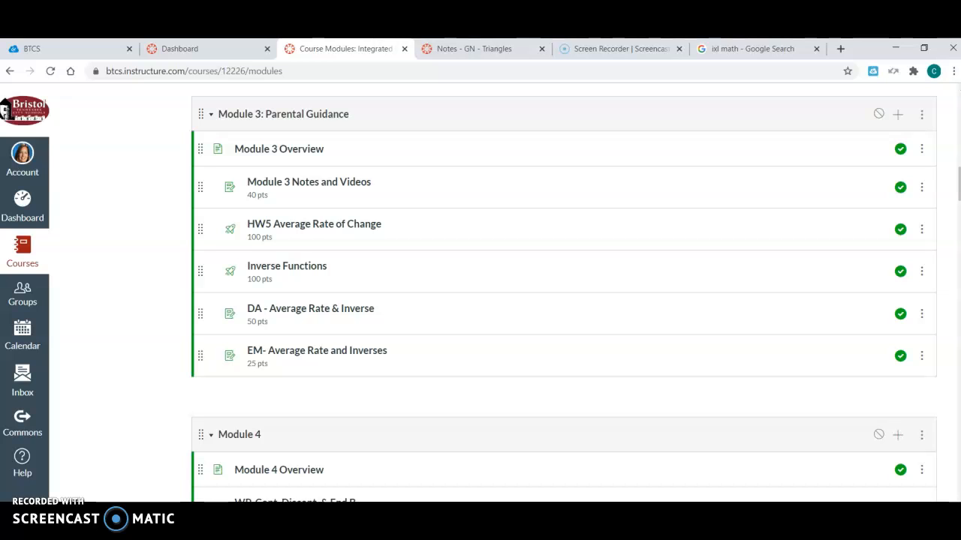
{"action": "scroll", "scroll_direction": "down", "scroll_amount": 3}
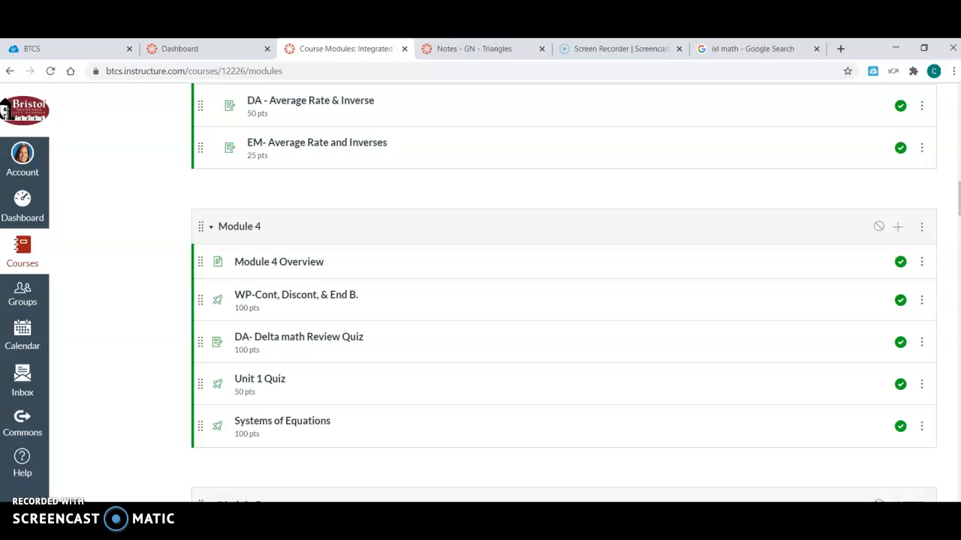
{"action": "scroll", "scroll_direction": "down", "scroll_amount": 3}
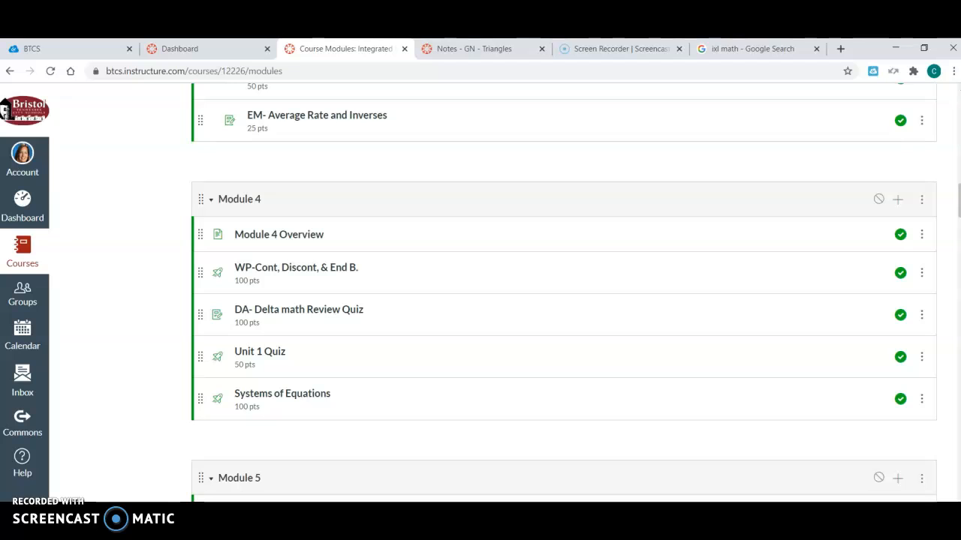
{"action": "mouse_move", "coordinate": [837, 420]}
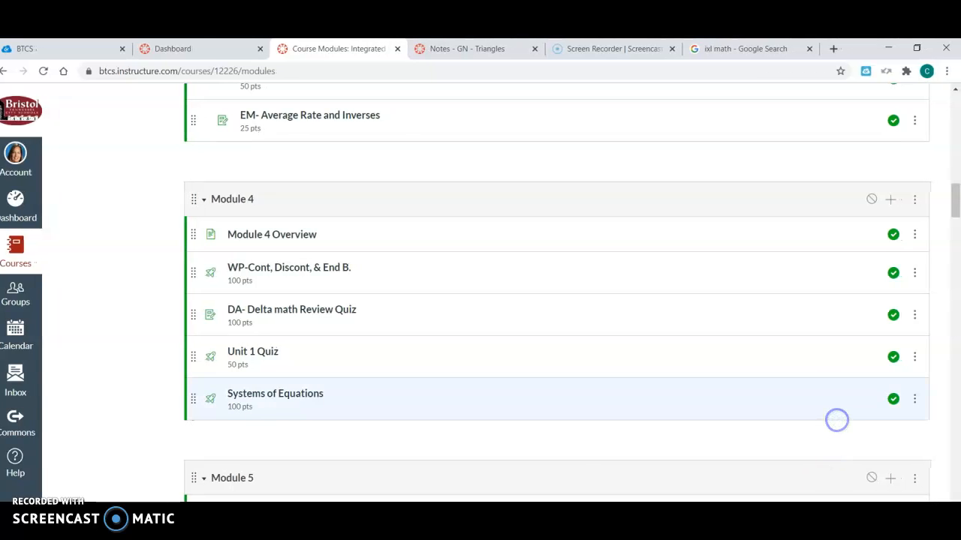
{"action": "scroll", "scroll_direction": "down", "scroll_amount": 3}
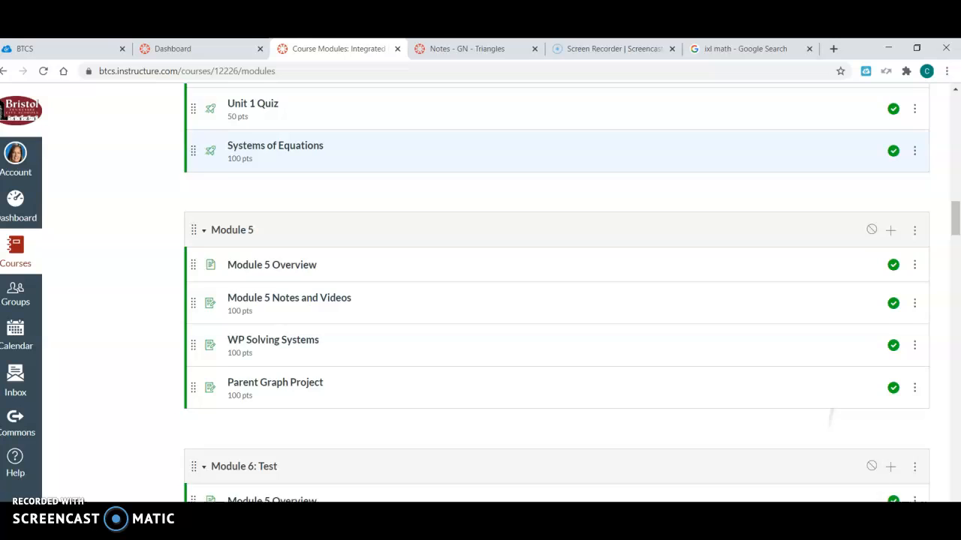
{"action": "scroll", "scroll_direction": "down", "scroll_amount": 3}
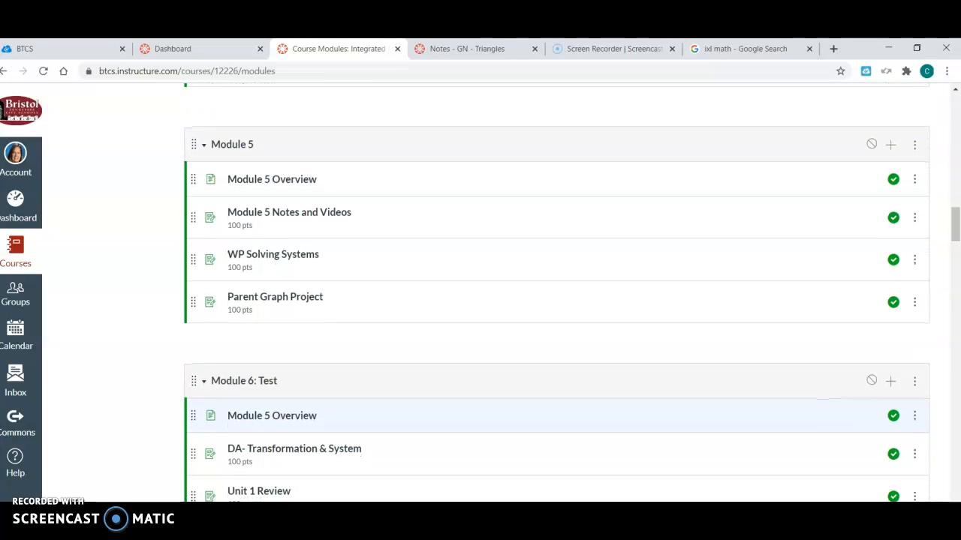
{"action": "left_click", "coordinate": [271, 178]}
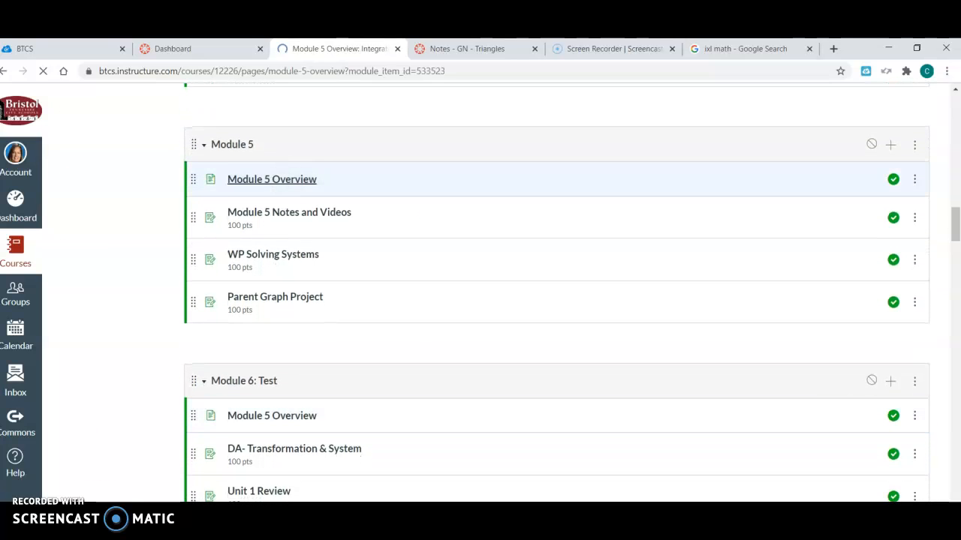
{"action": "left_click", "coordinate": [271, 179]}
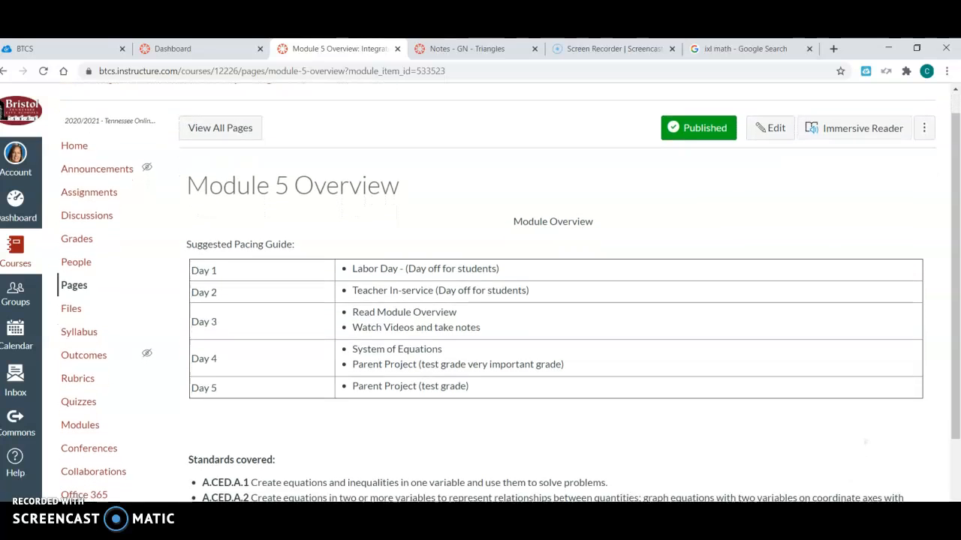
{"action": "scroll", "scroll_direction": "down", "scroll_amount": 3}
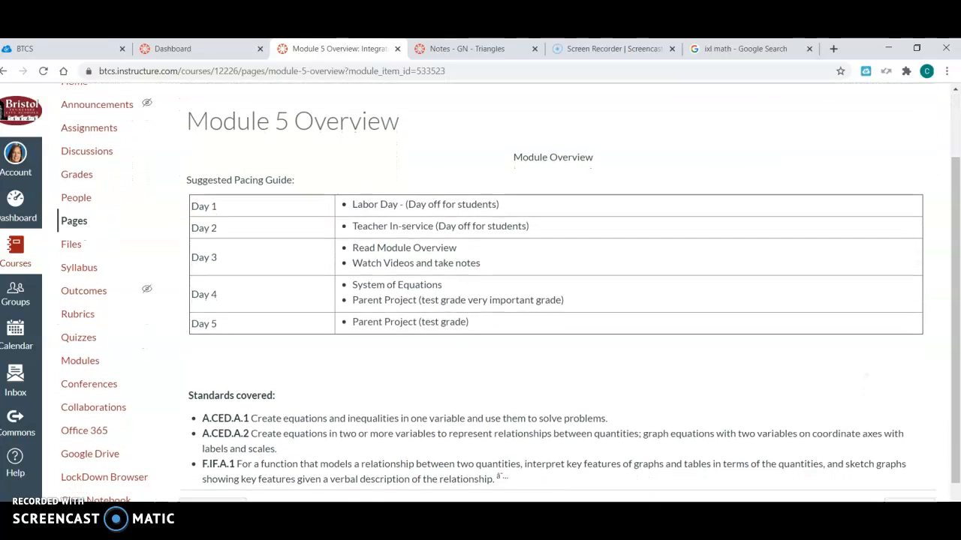
{"action": "scroll", "scroll_direction": "down", "scroll_amount": 3}
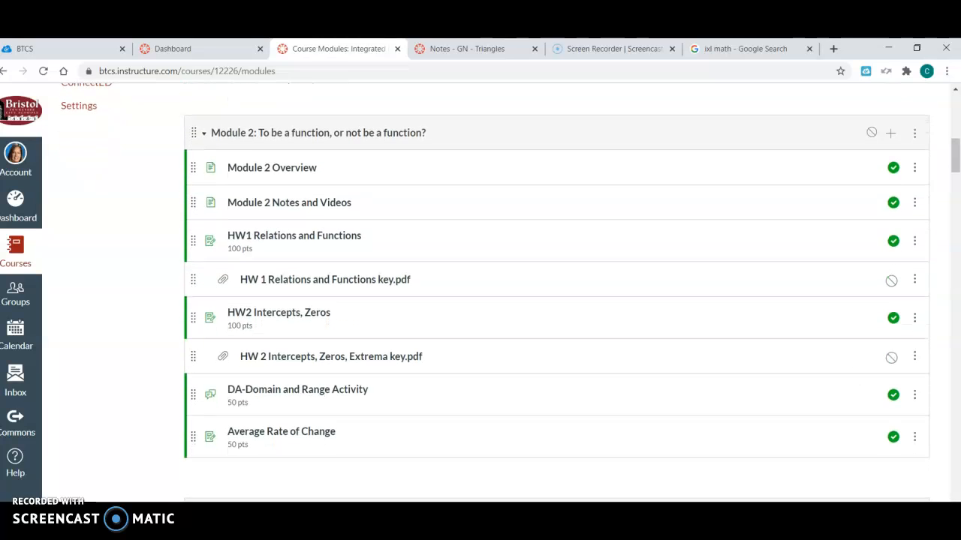
{"action": "mouse_move", "coordinate": [600, 411]}
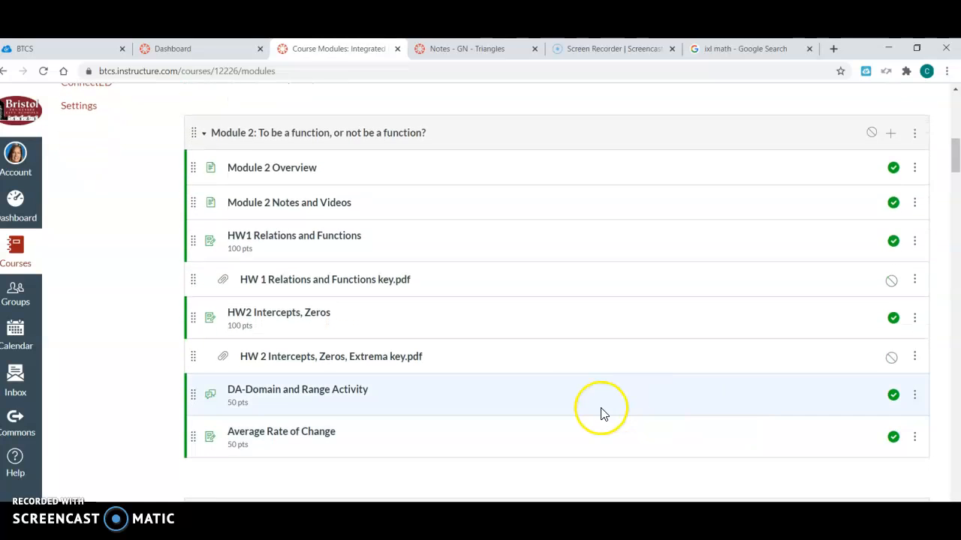